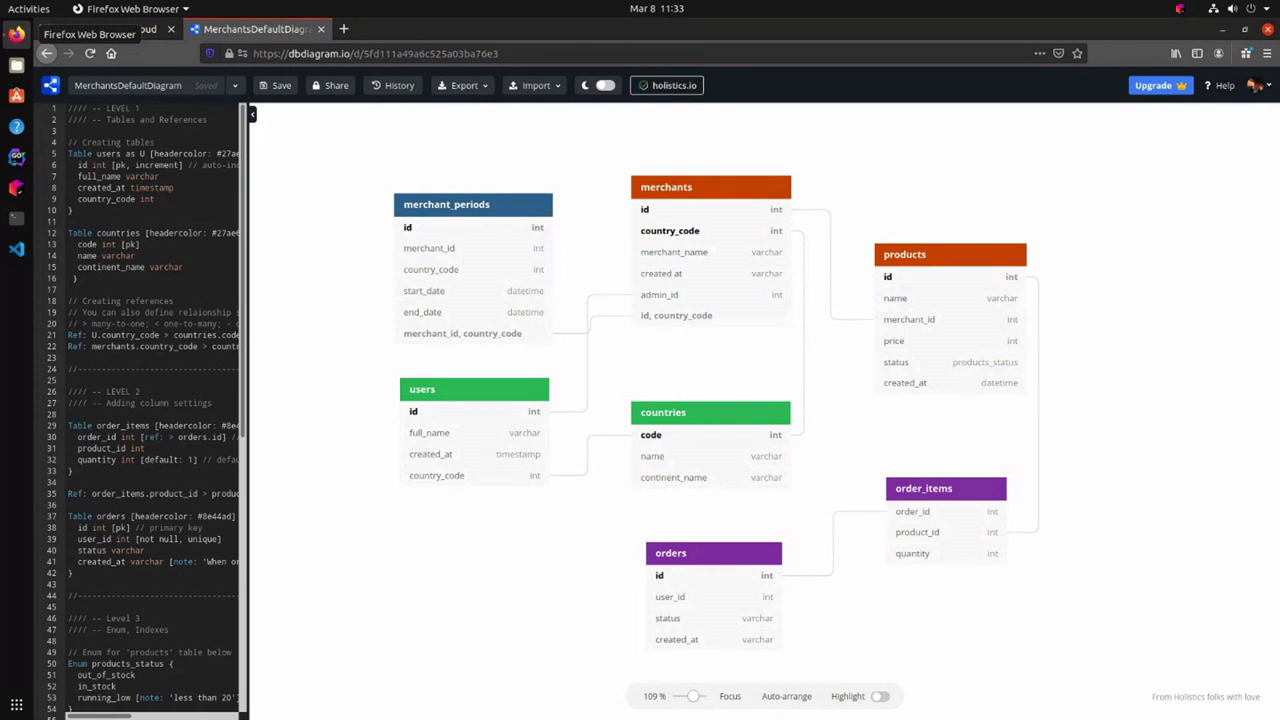
{"action": "mouse_move", "coordinate": [771, 600]}
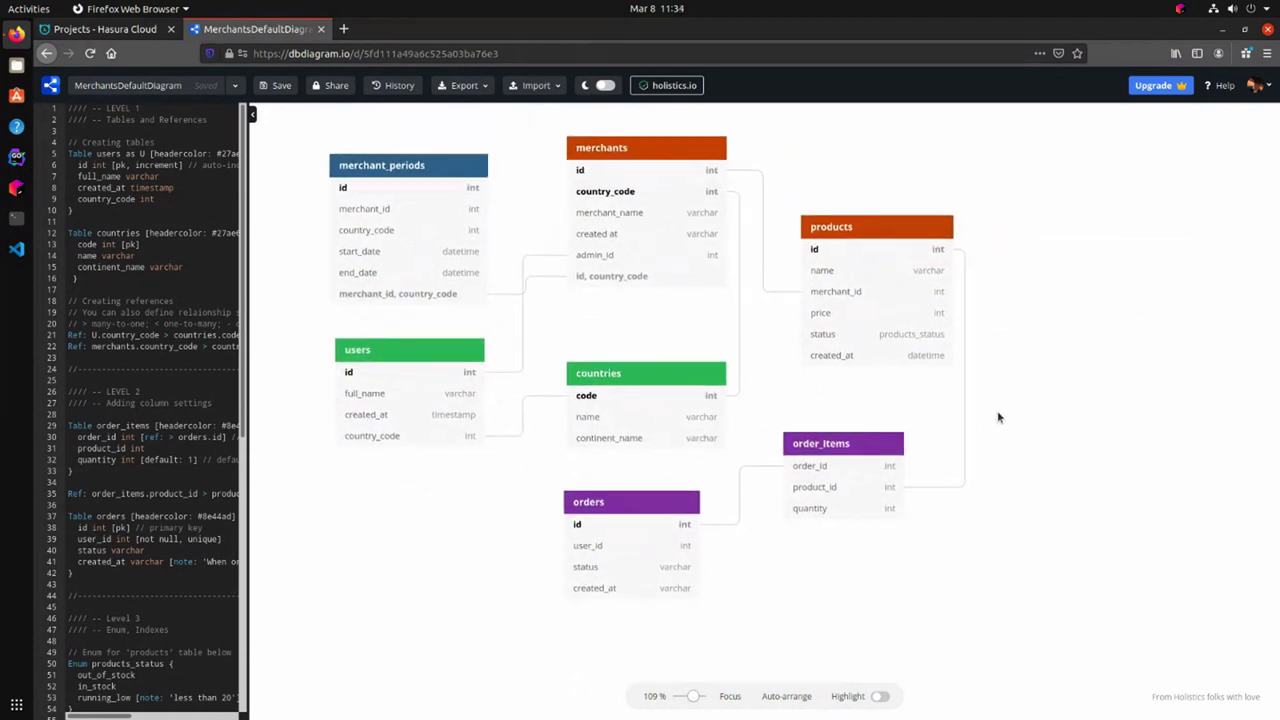
Define reporting_table with an integer orderId column at the end of the DBML.
{"action": "scroll", "scroll_direction": "down", "scroll_amount": 3}
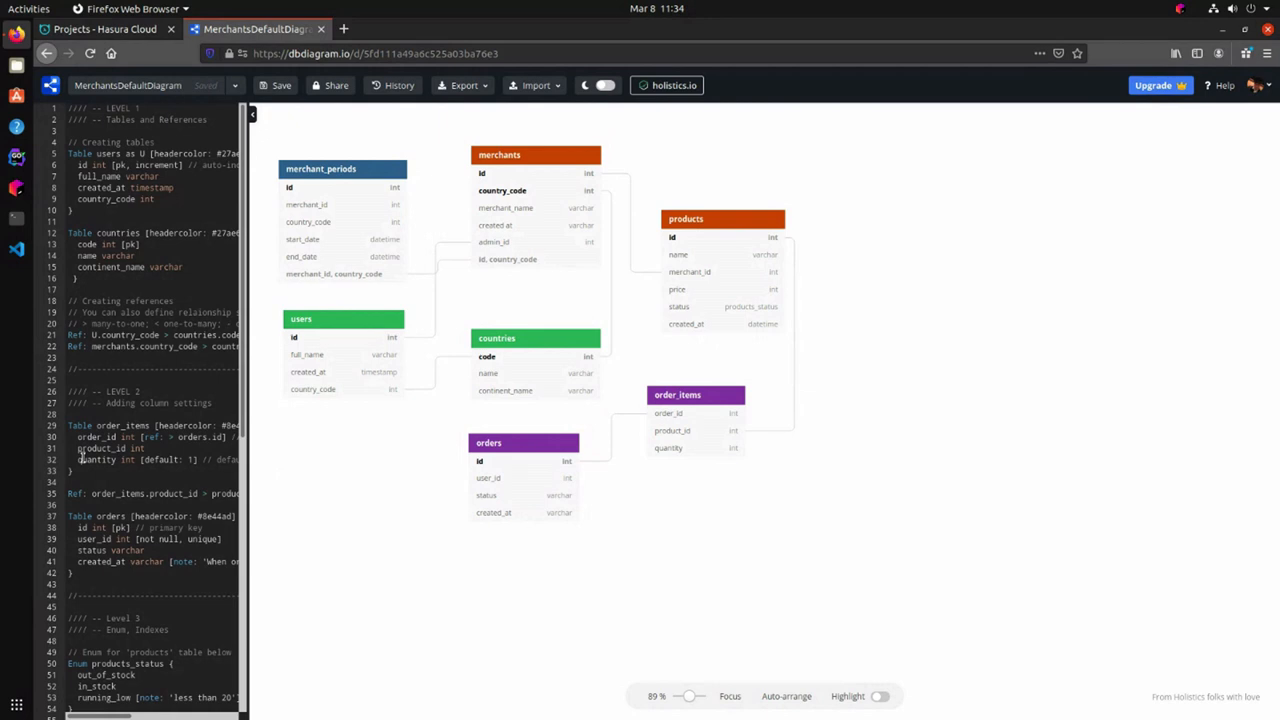
{"action": "scroll", "scroll_direction": "down", "scroll_amount": 3}
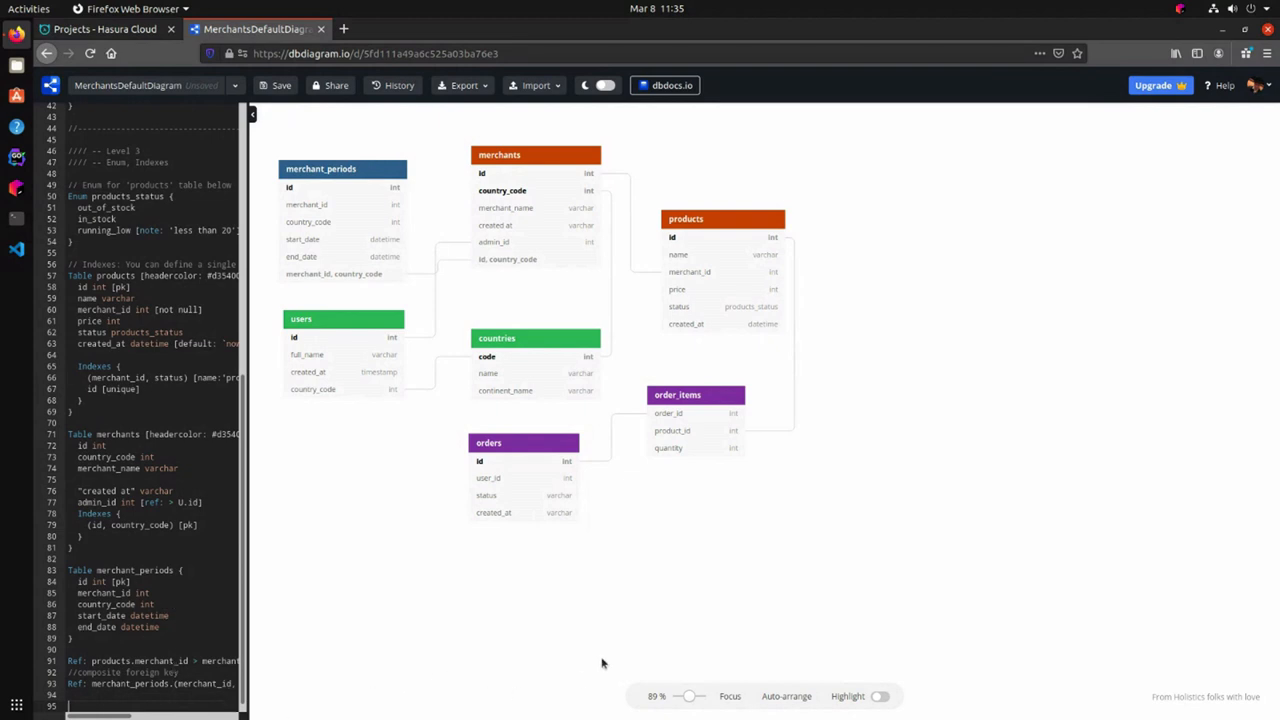
{"action": "scroll", "scroll_direction": "down", "scroll_amount": 3}
{"action": "type", "text": "Table reporting_table"}
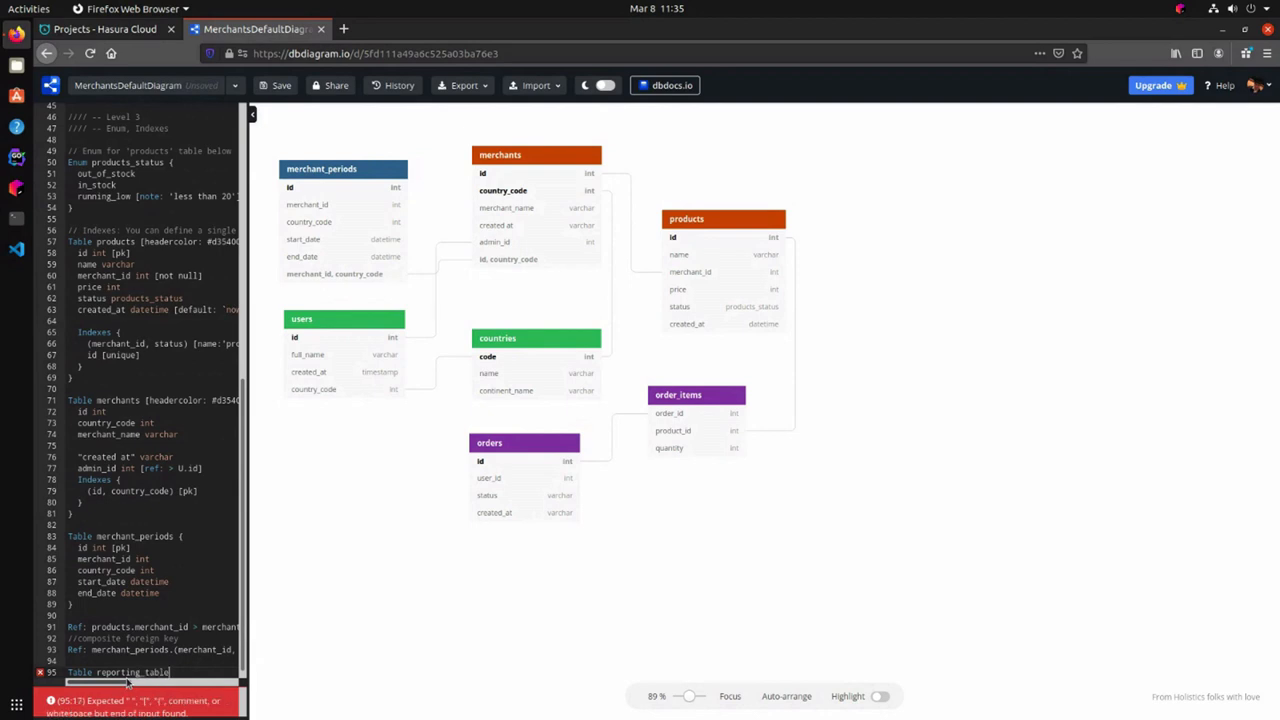
{"action": "type", "text": "{"}
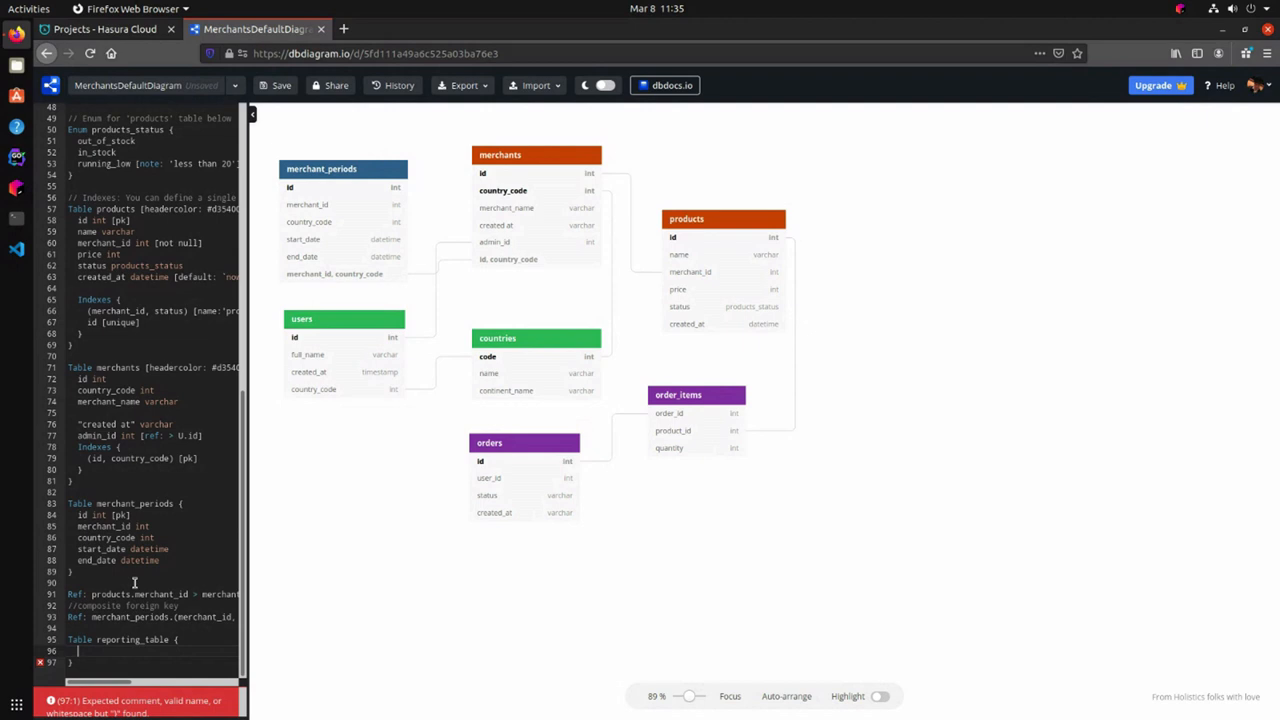
{"action": "type", "text": "id"}
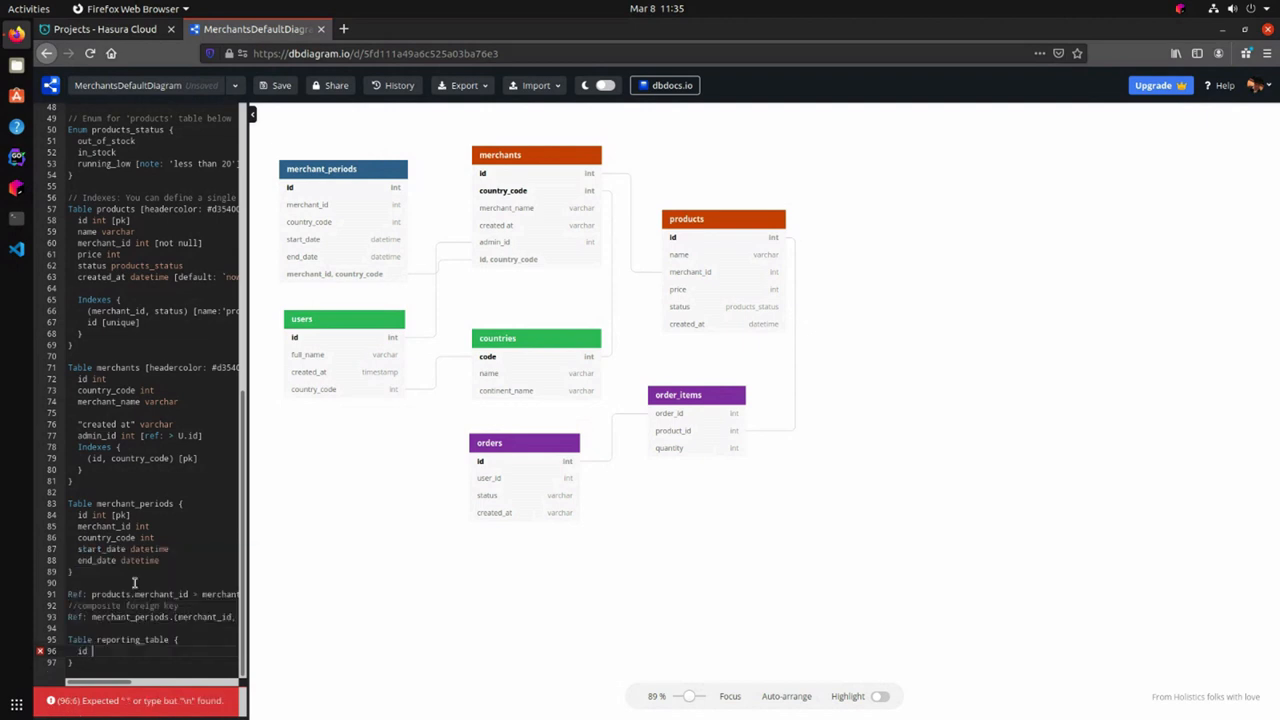
{"action": "type", "text": "orderId int"}
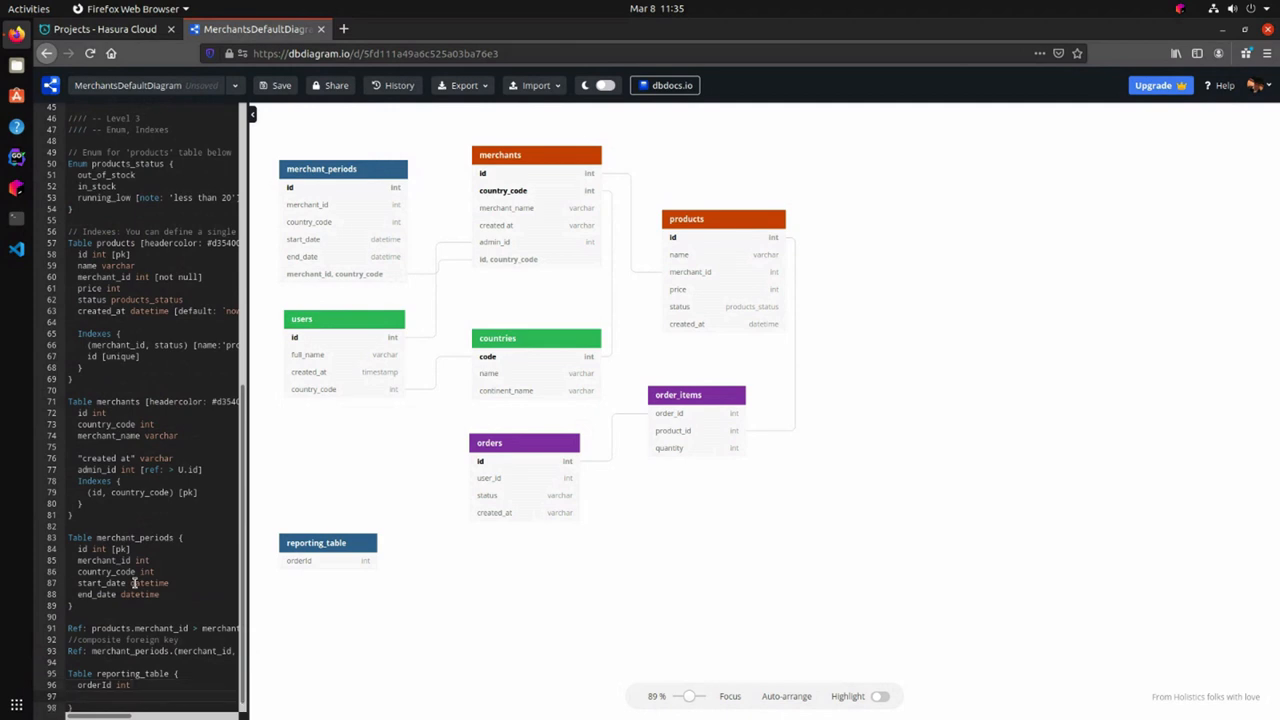
{"action": "left_click", "coordinate": [665, 85]}
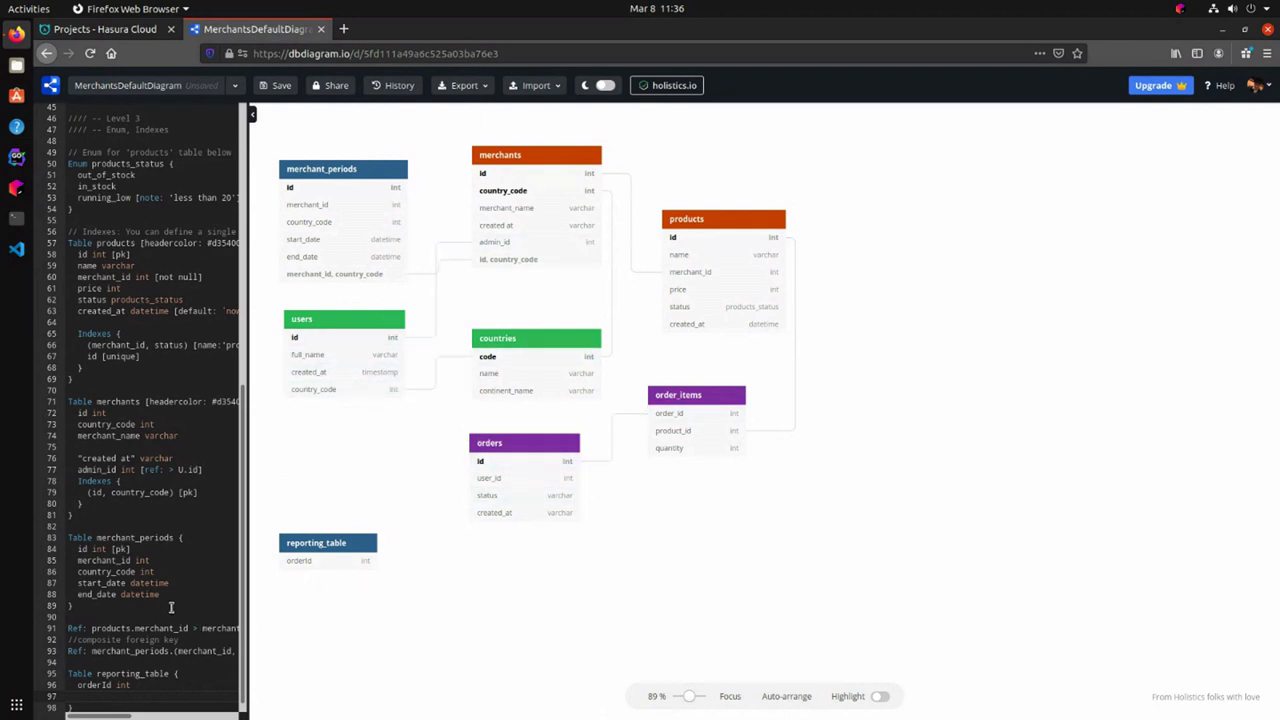
Add userId int, full_name varchar and country_code int lines inside the reporting_table block.
{"action": "type", "text": "user_id"}
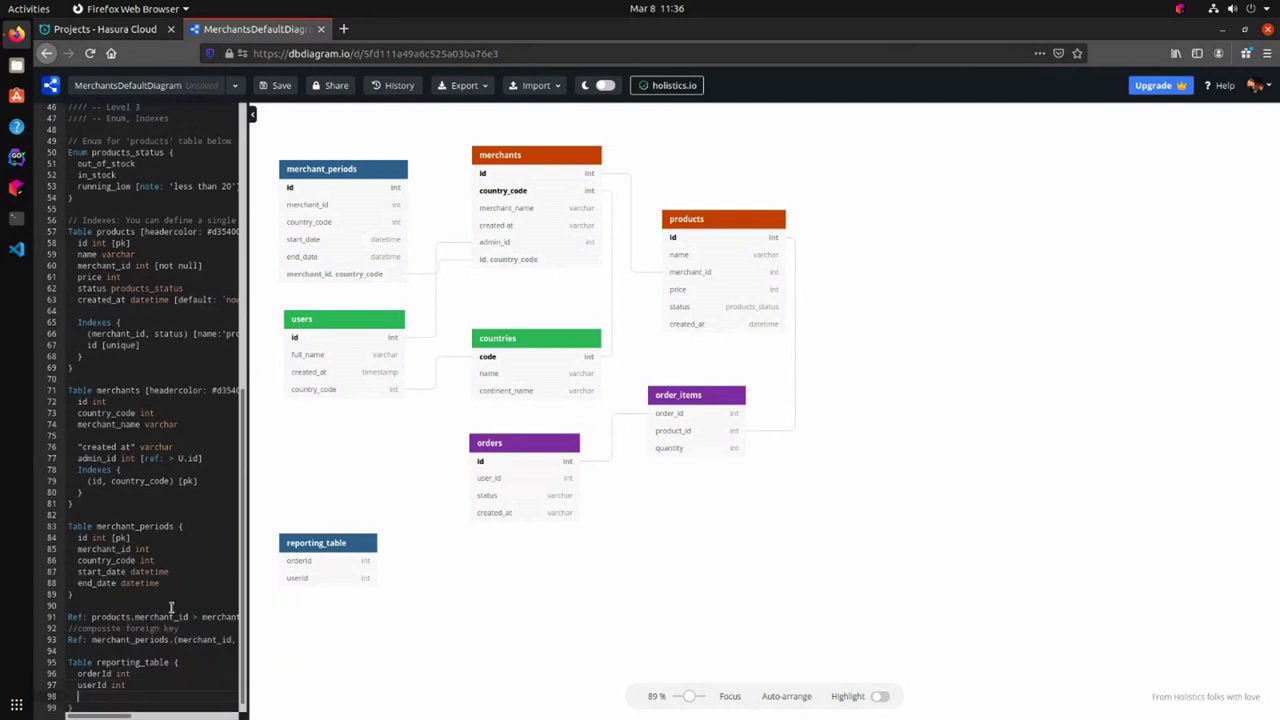
{"action": "type", "text": "full_name varchar"}
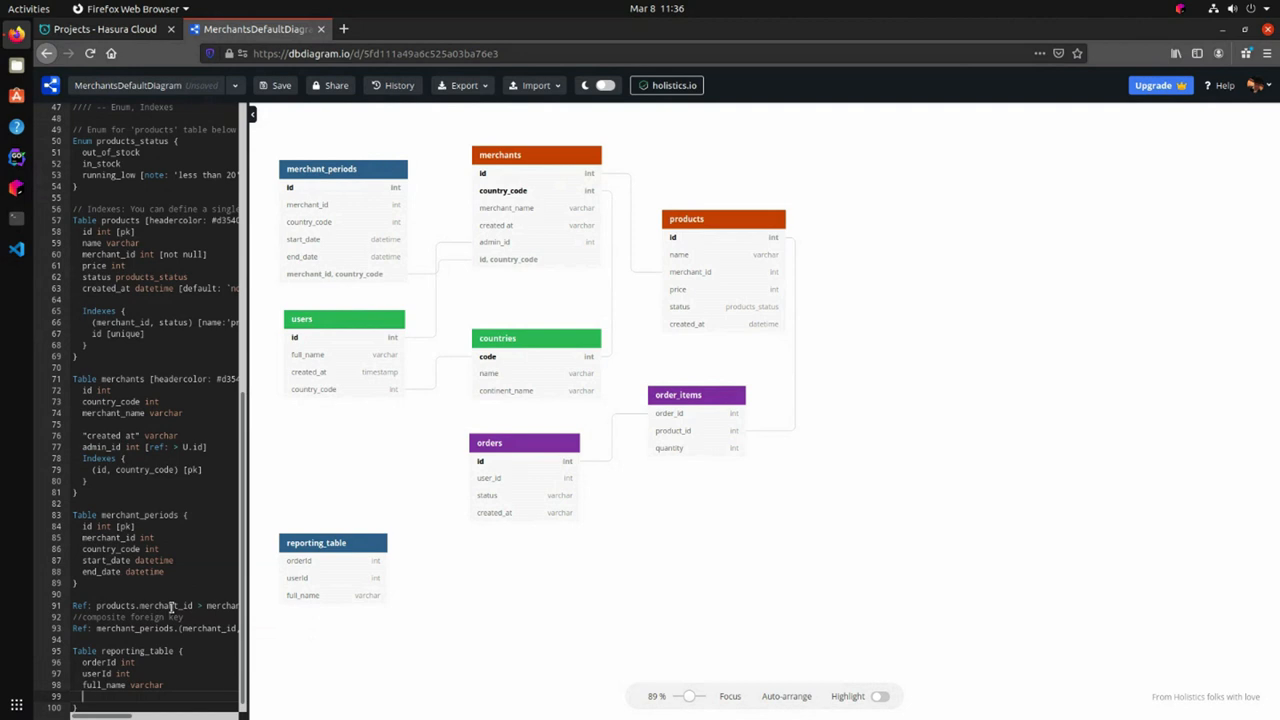
{"action": "type", "text": "country_code int"}
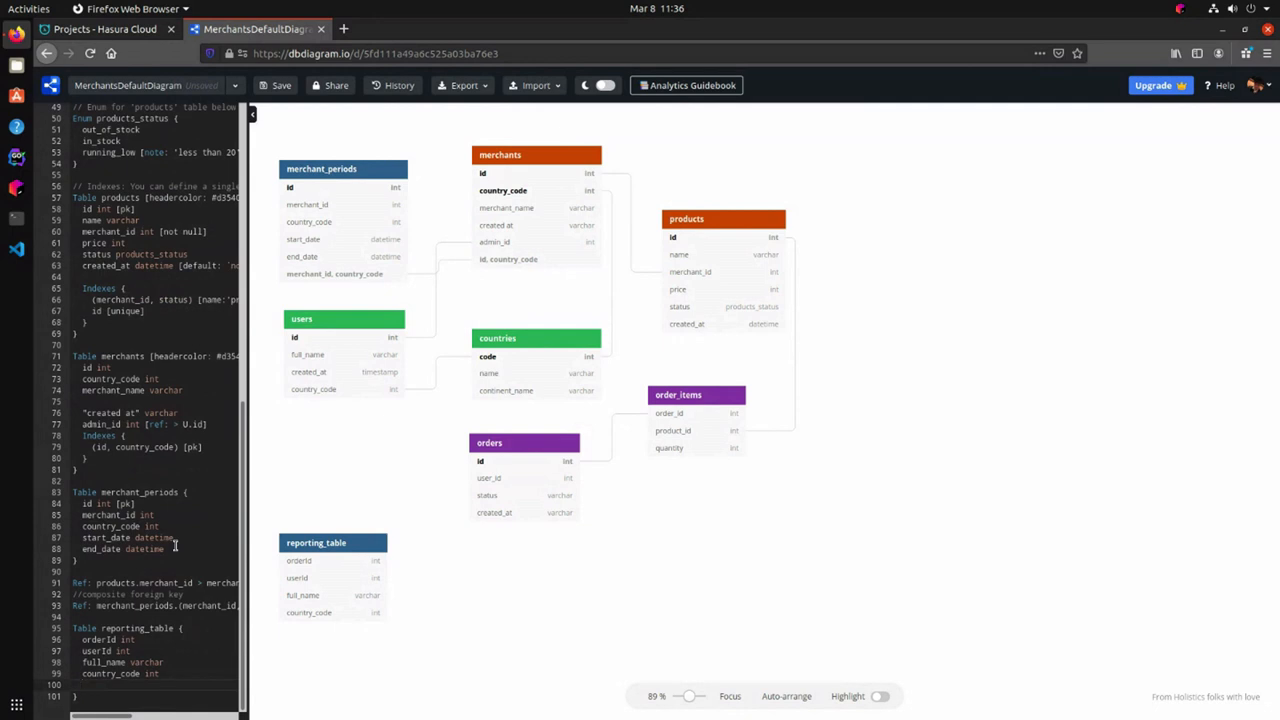
Add order_status and order_created_at varchar fields to reporting_table, using autocomplete suggestions.
{"action": "type", "text": "st"}
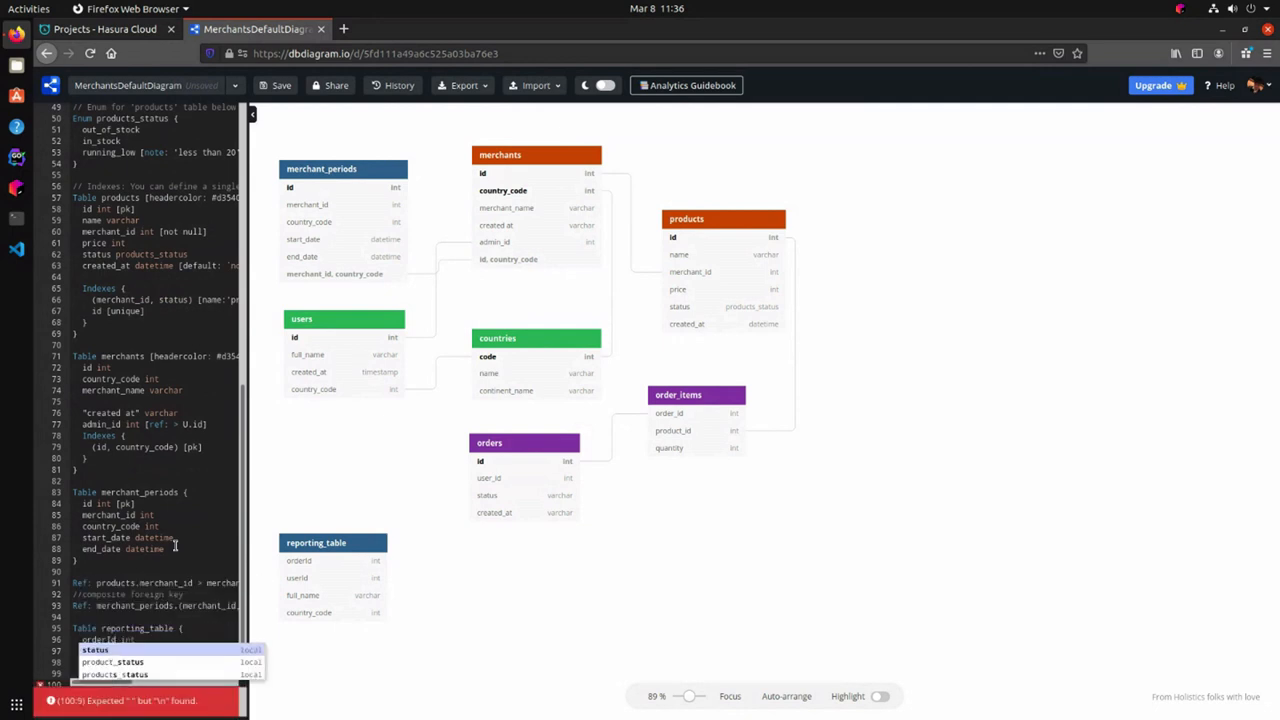
{"action": "type", "text": "status"}
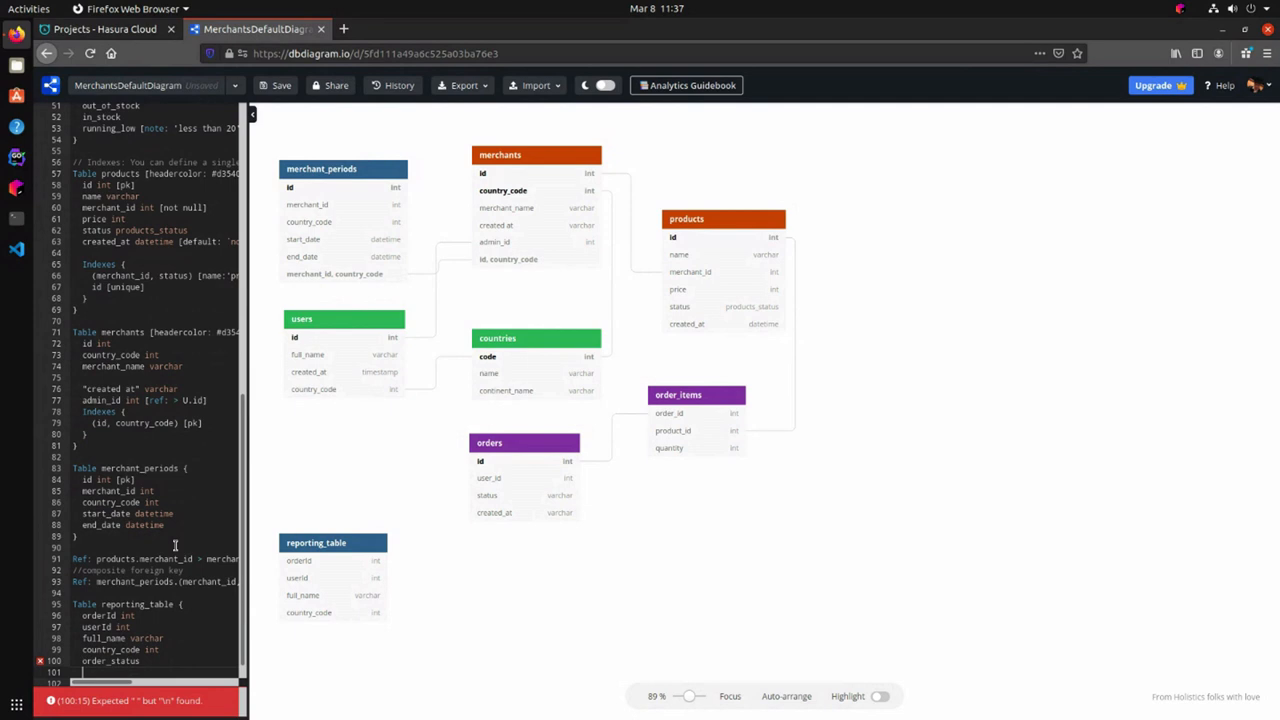
{"action": "type", "text": "creat"}
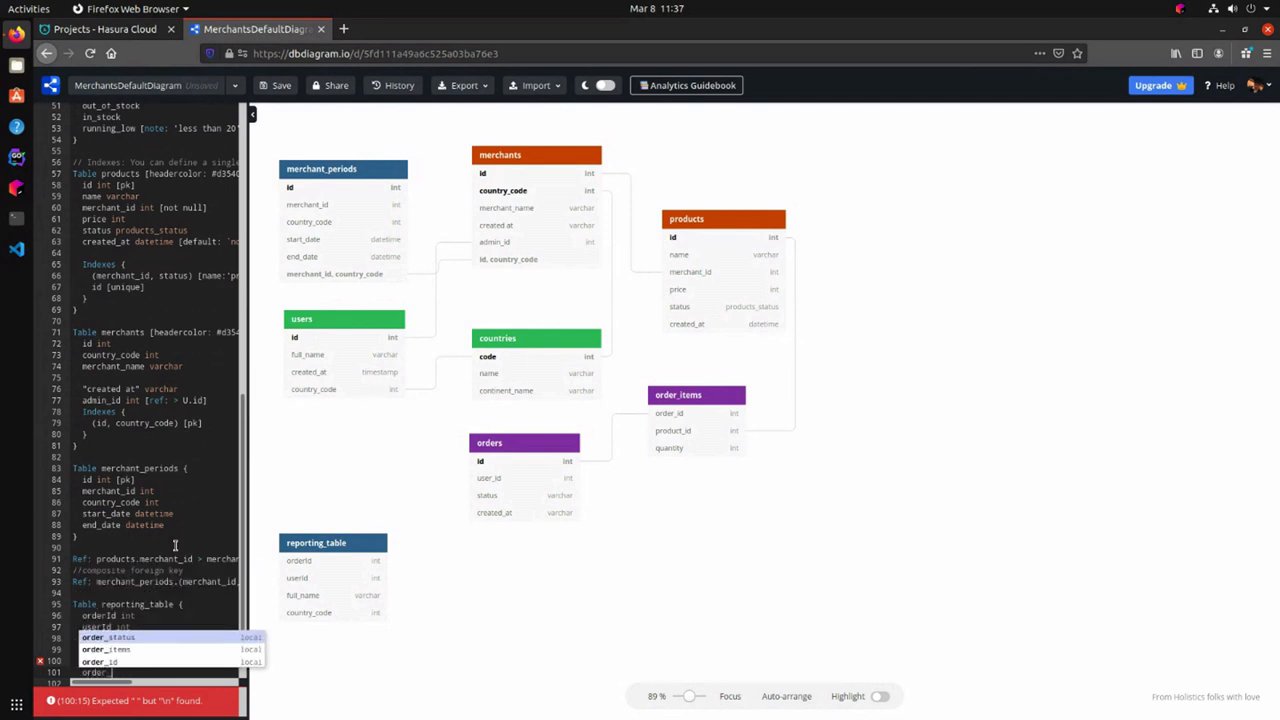
{"action": "type", "text": "order_created_at"}
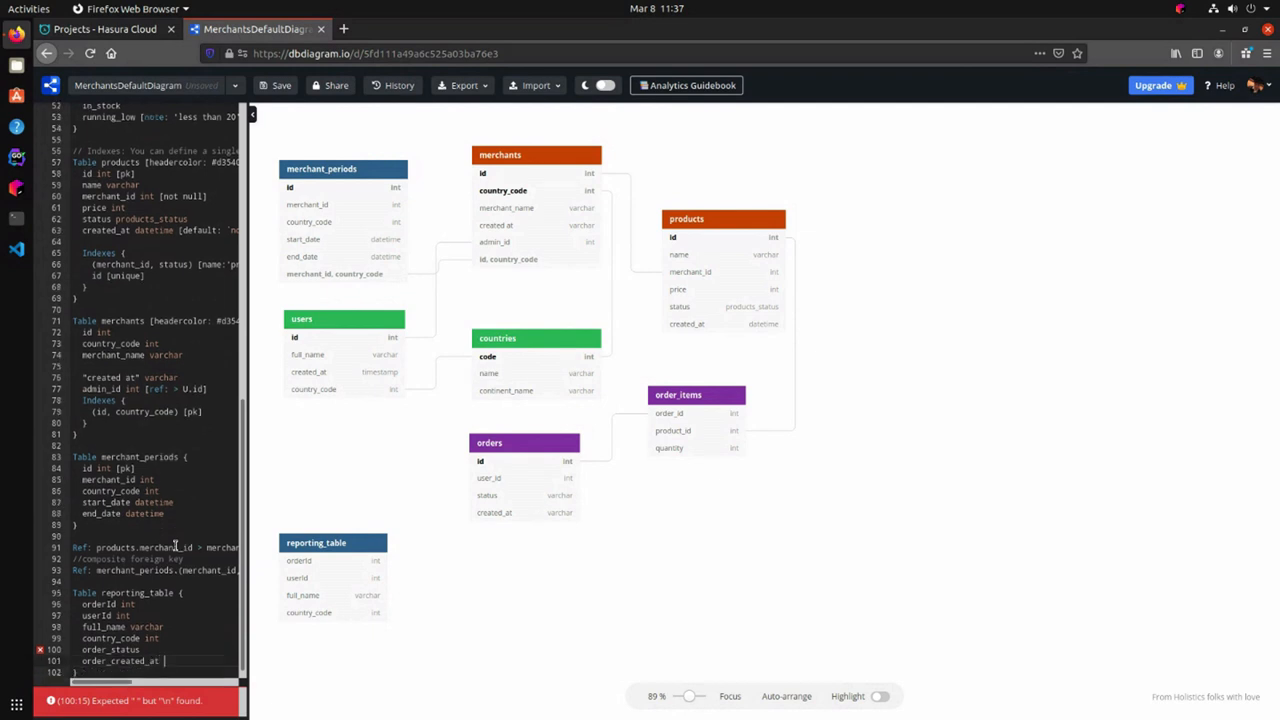
{"action": "type", "text": "varchar"}
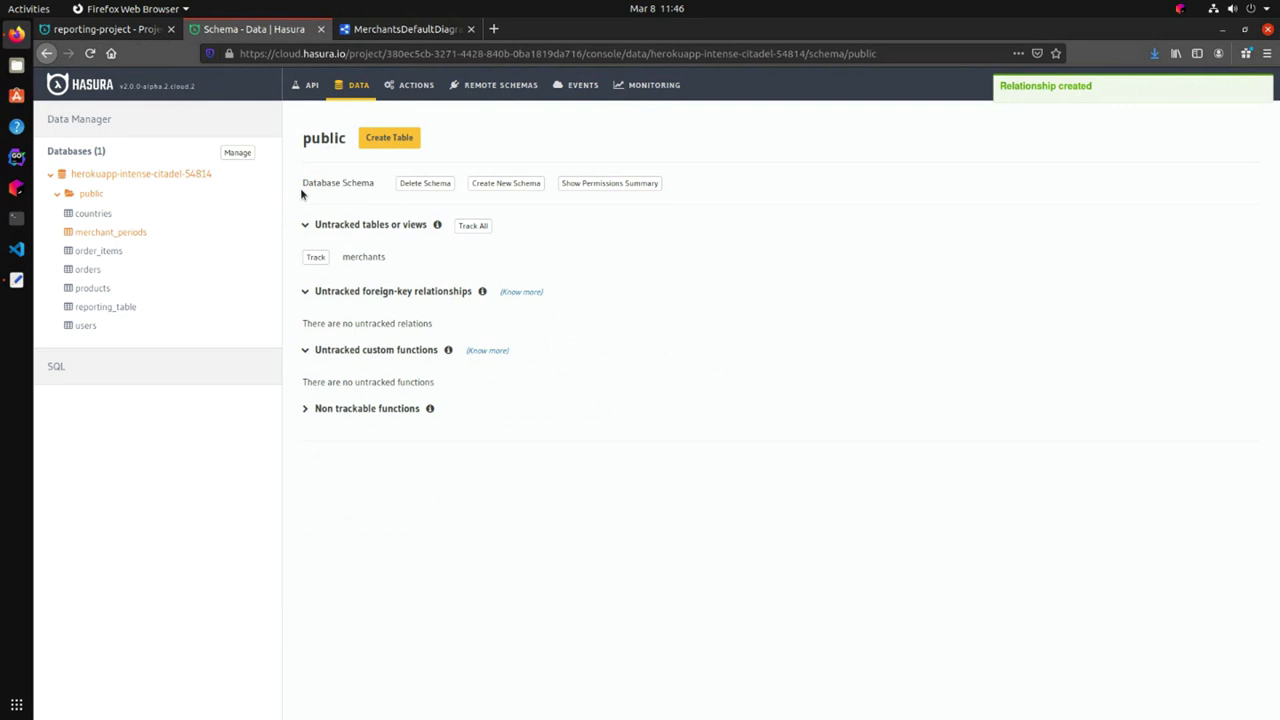
Open Hasura's GraphiQL explorer, check the schema diagram, and select order_items.
{"action": "left_click", "coordinate": [310, 84]}
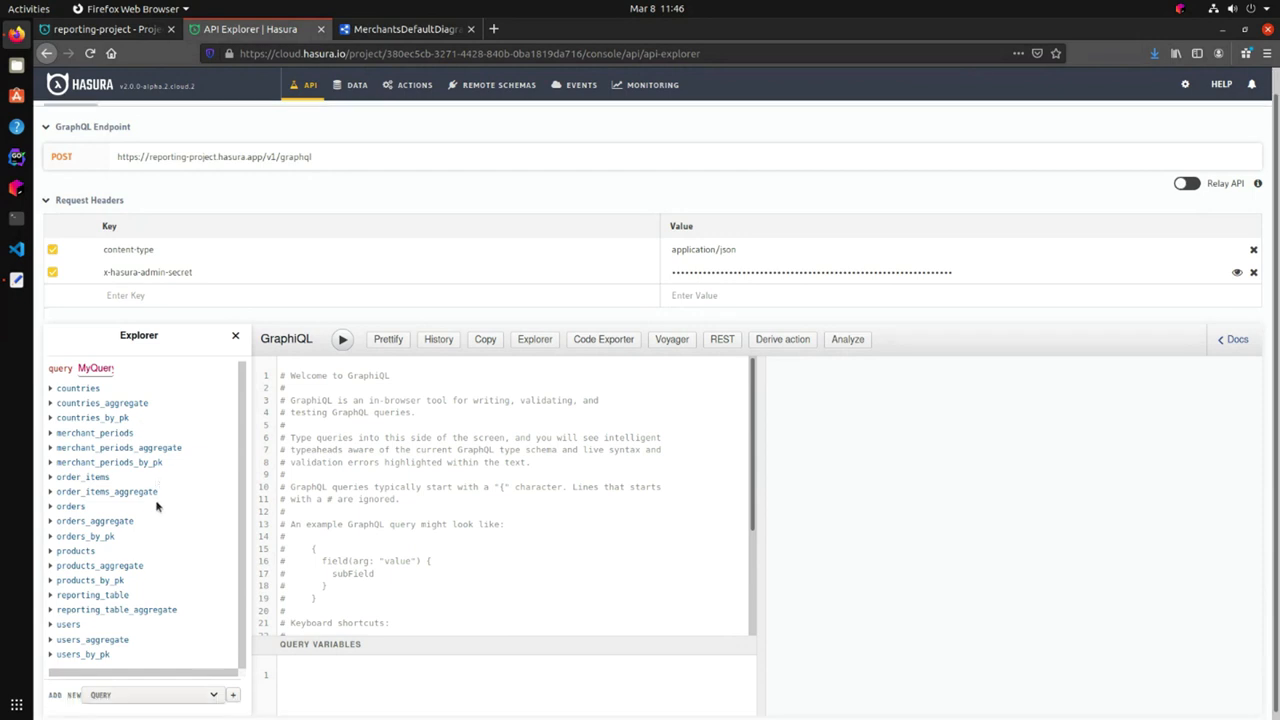
{"action": "left_click", "coordinate": [400, 28]}
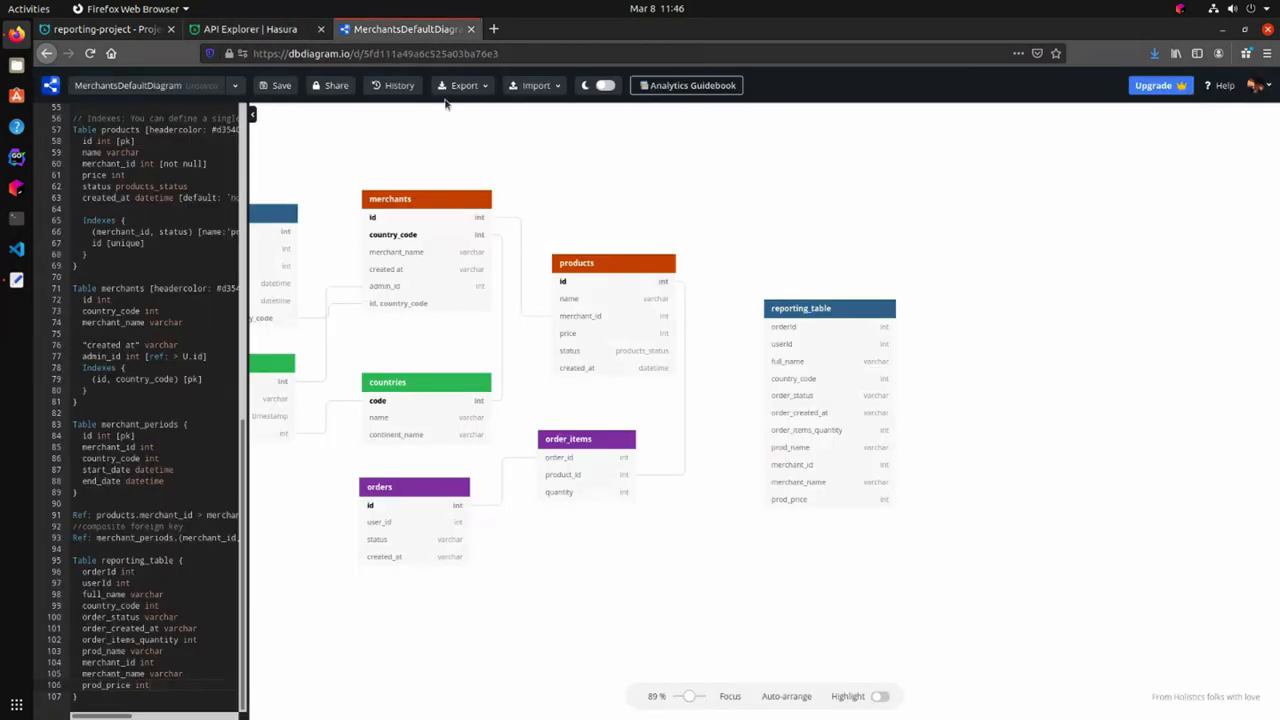
{"action": "mouse_move", "coordinate": [528, 500]}
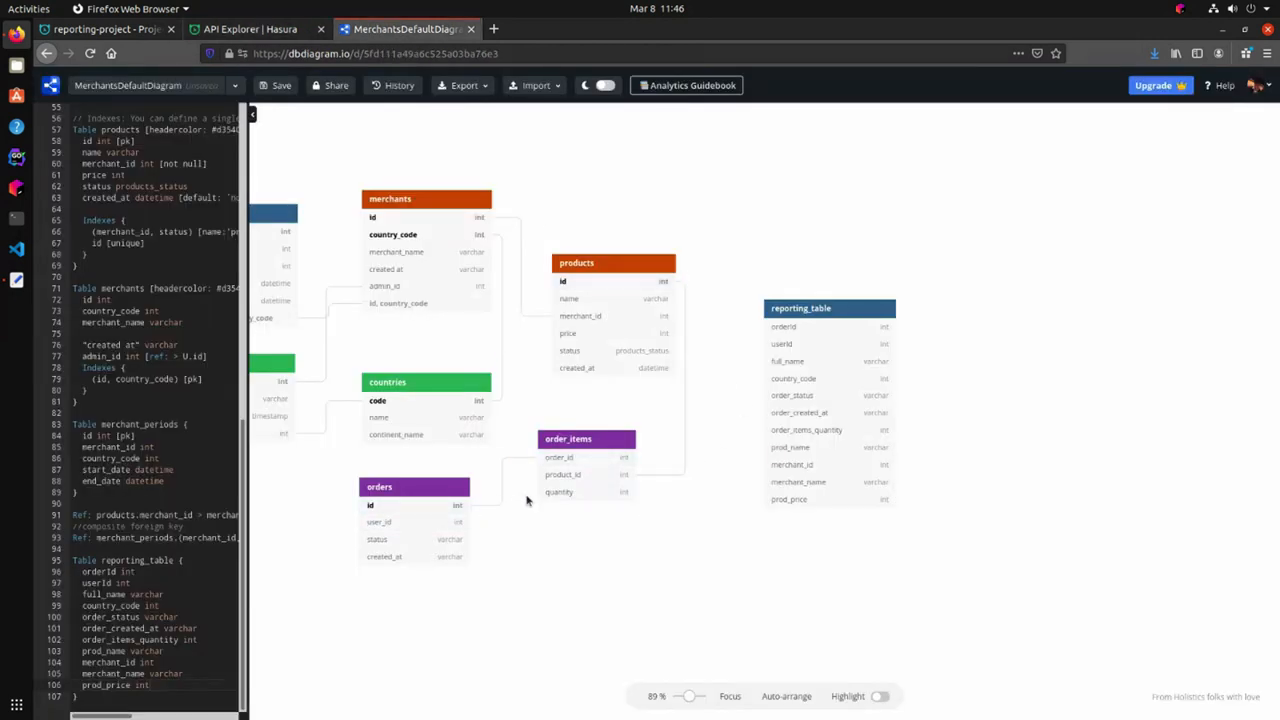
{"action": "left_click", "coordinate": [249, 28]}
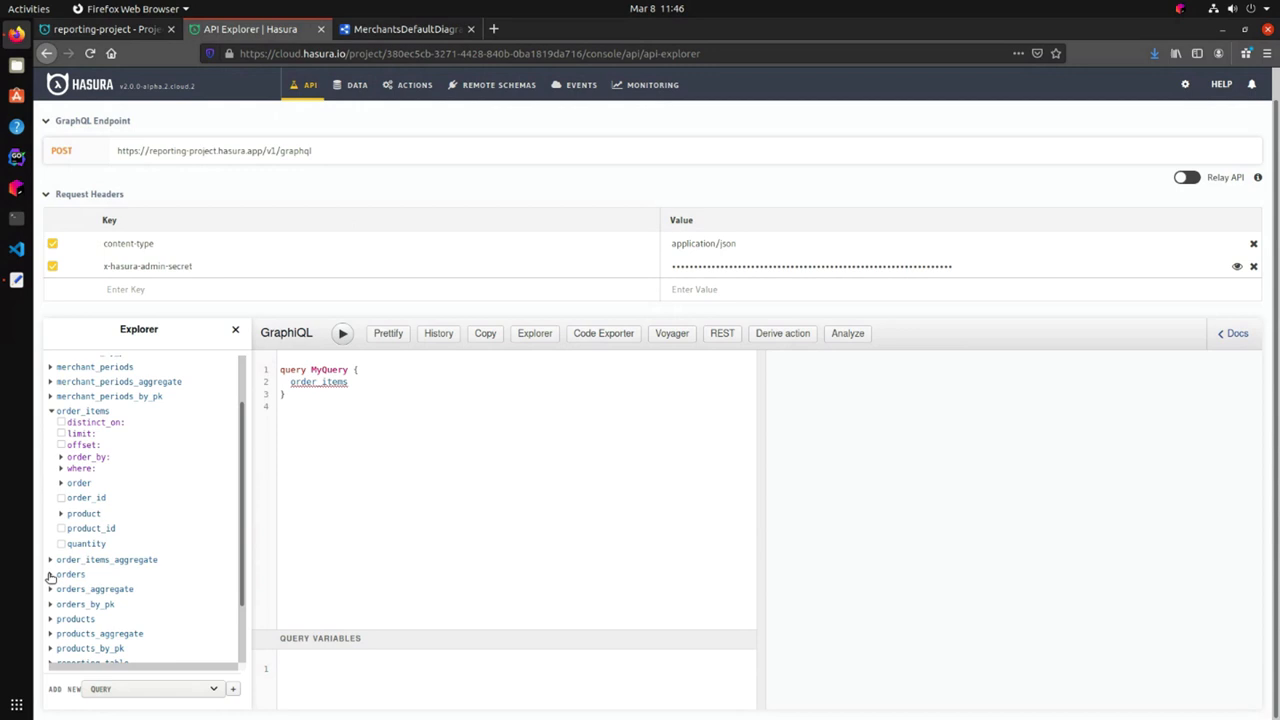
Add orders to the query with its id and status fields.
{"action": "left_click", "coordinate": [70, 574]}
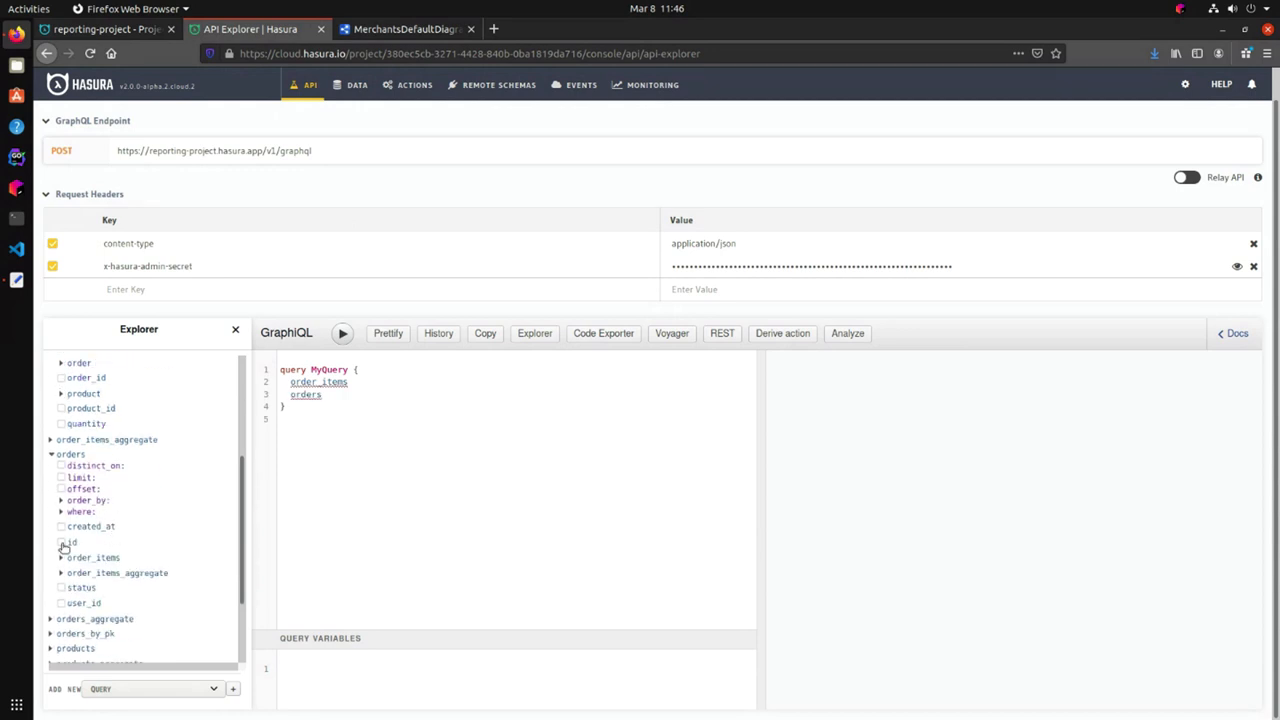
{"action": "left_click", "coordinate": [61, 542]}
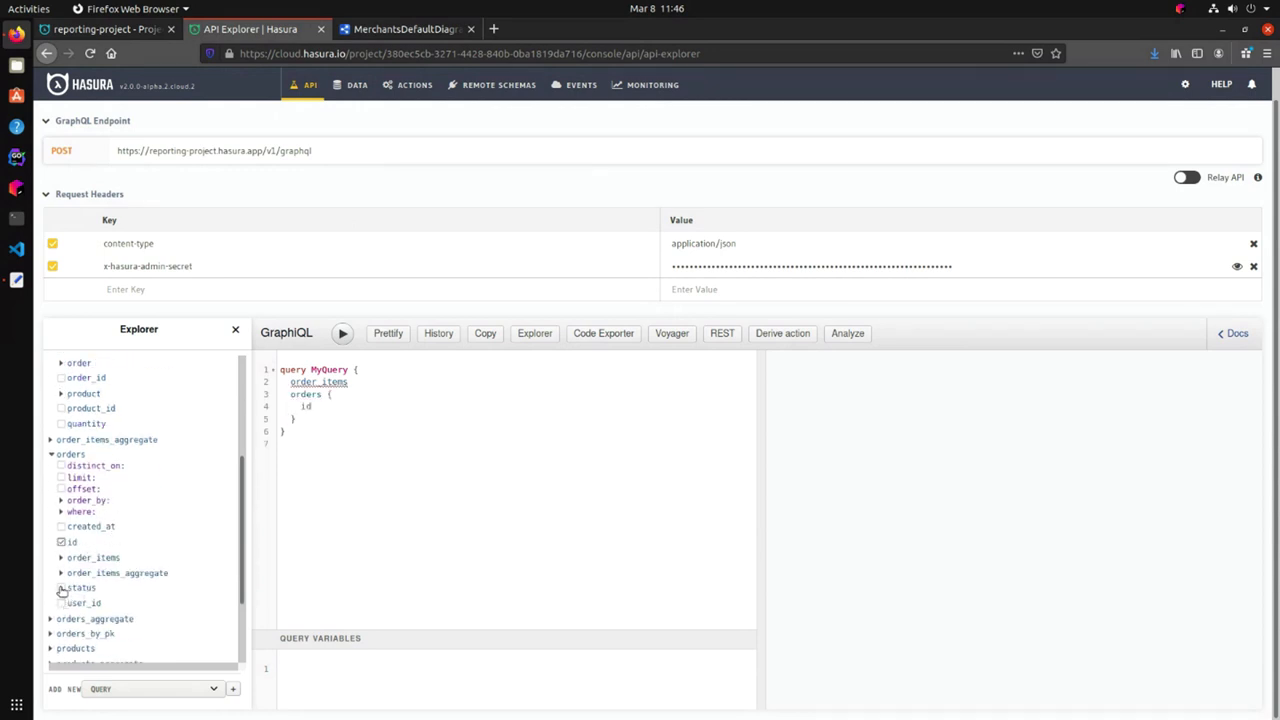
{"action": "left_click", "coordinate": [61, 588]}
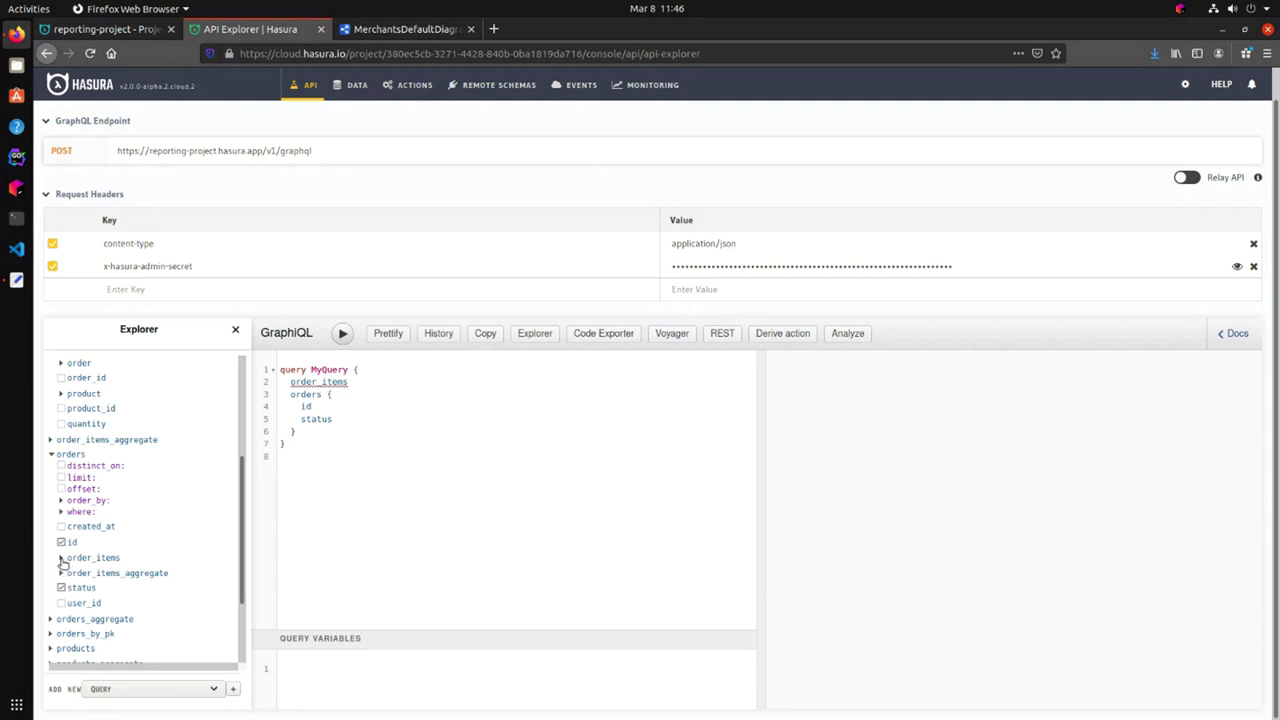
Nest order_items with quantity and product id, name, price and status.
{"action": "left_click", "coordinate": [92, 557]}
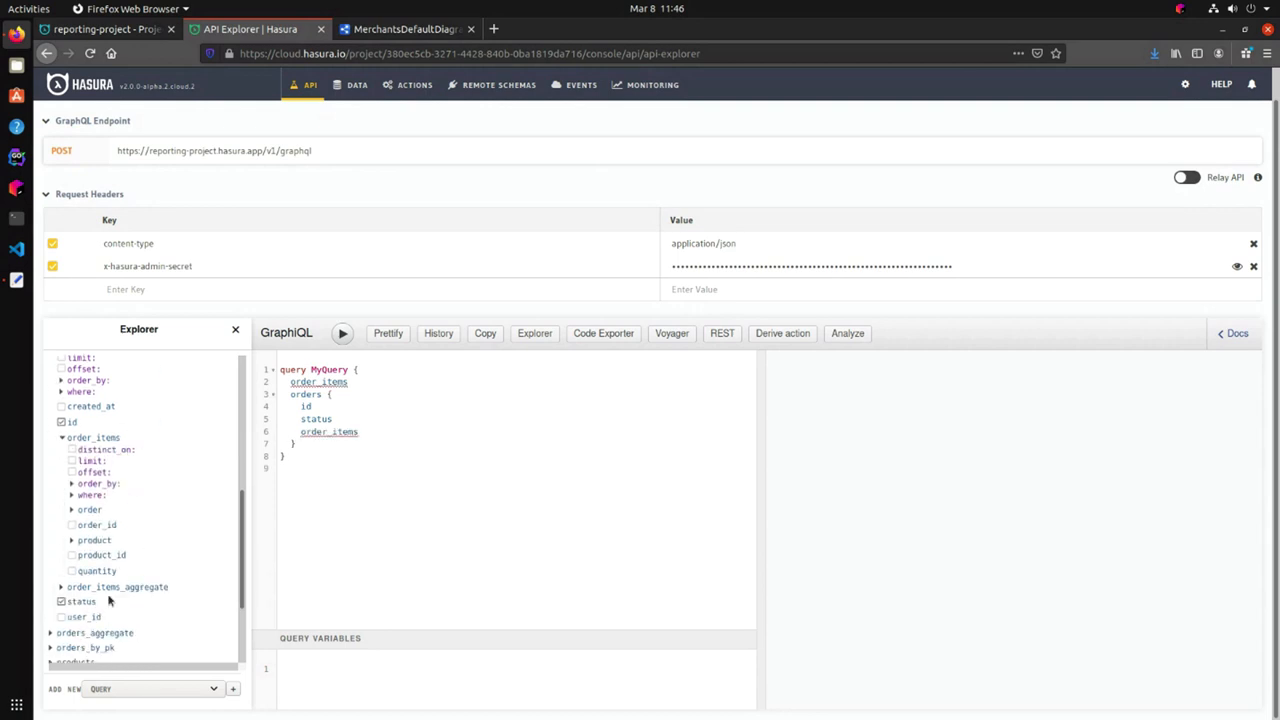
{"action": "mouse_move", "coordinate": [97, 494]}
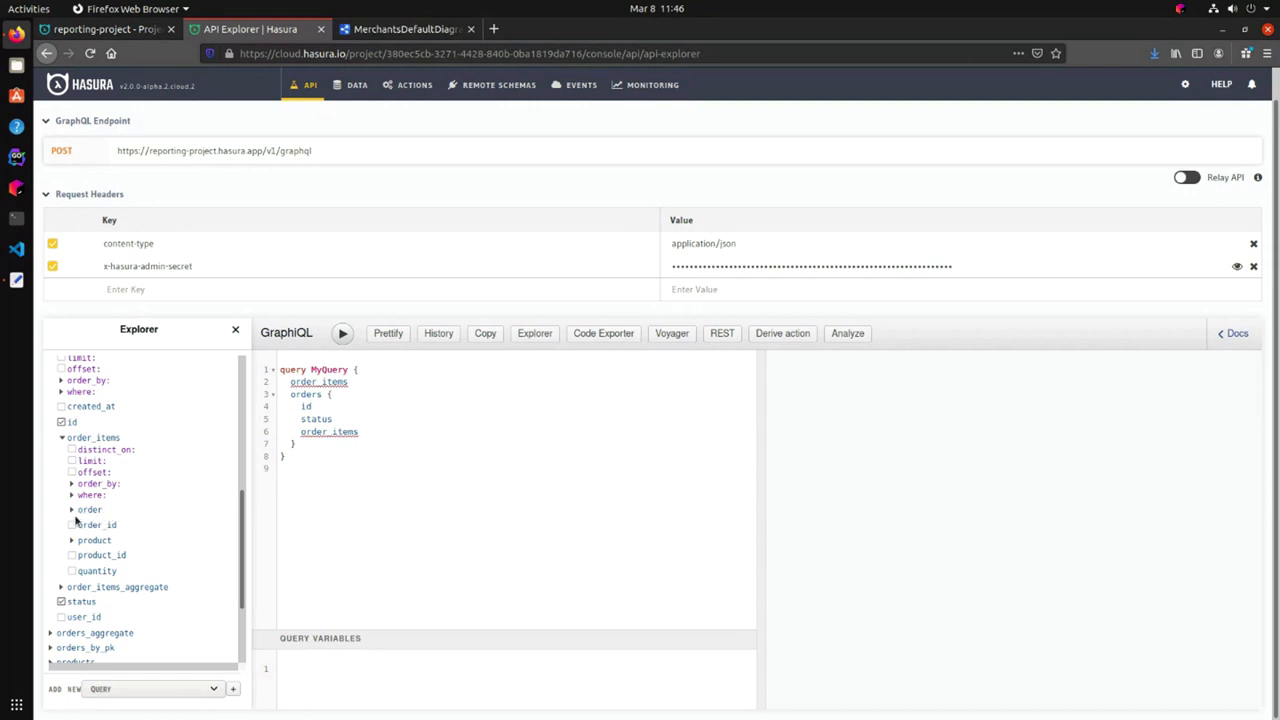
{"action": "mouse_move", "coordinate": [89, 509]}
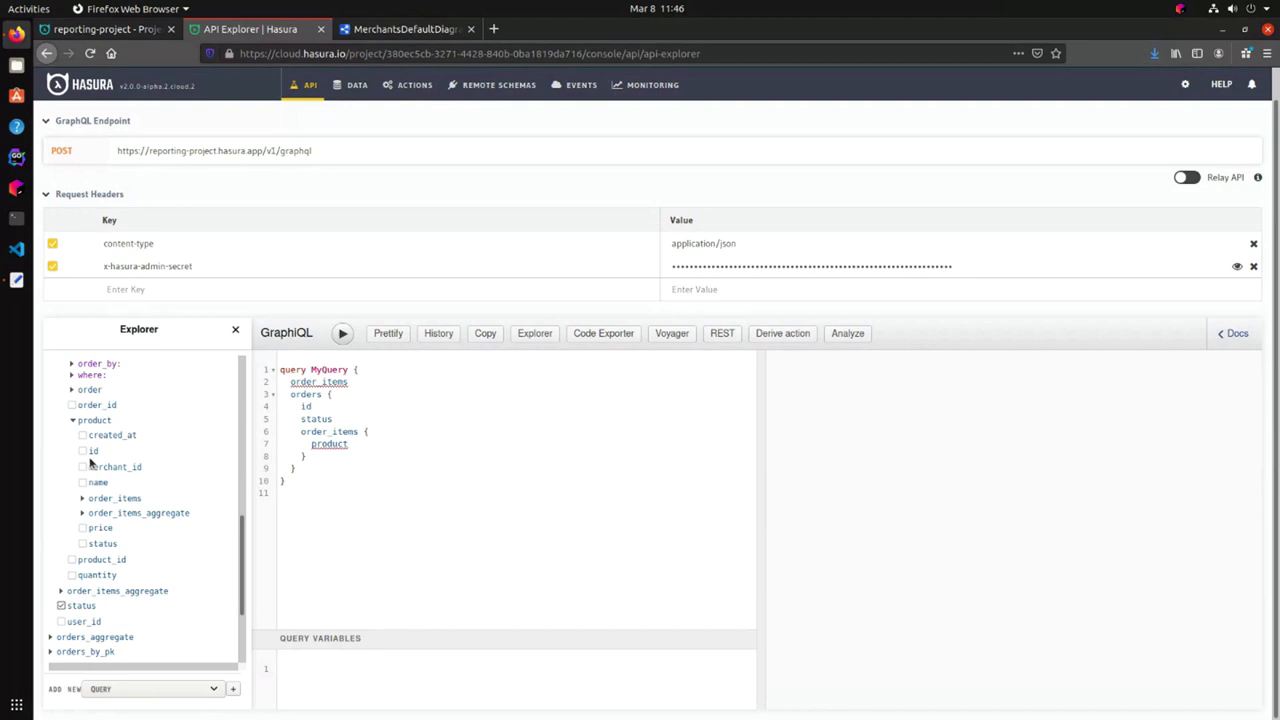
{"action": "left_click", "coordinate": [83, 450]}
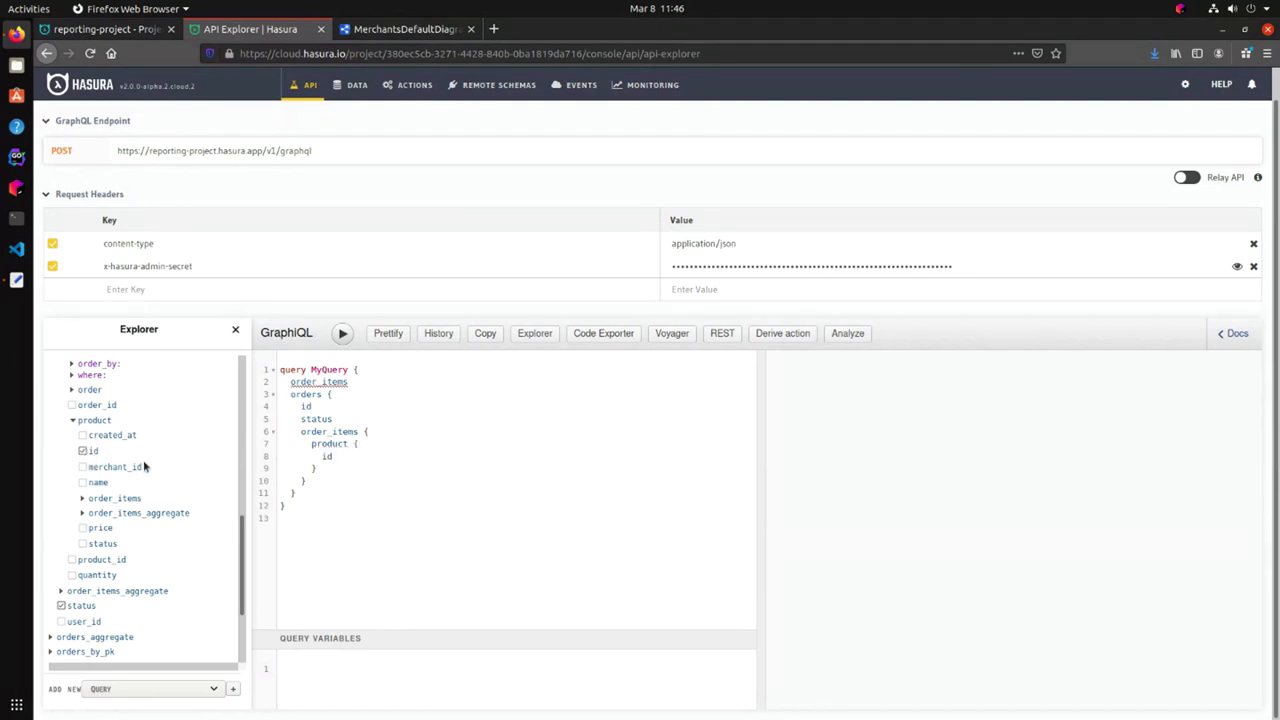
{"action": "left_click", "coordinate": [83, 482]}
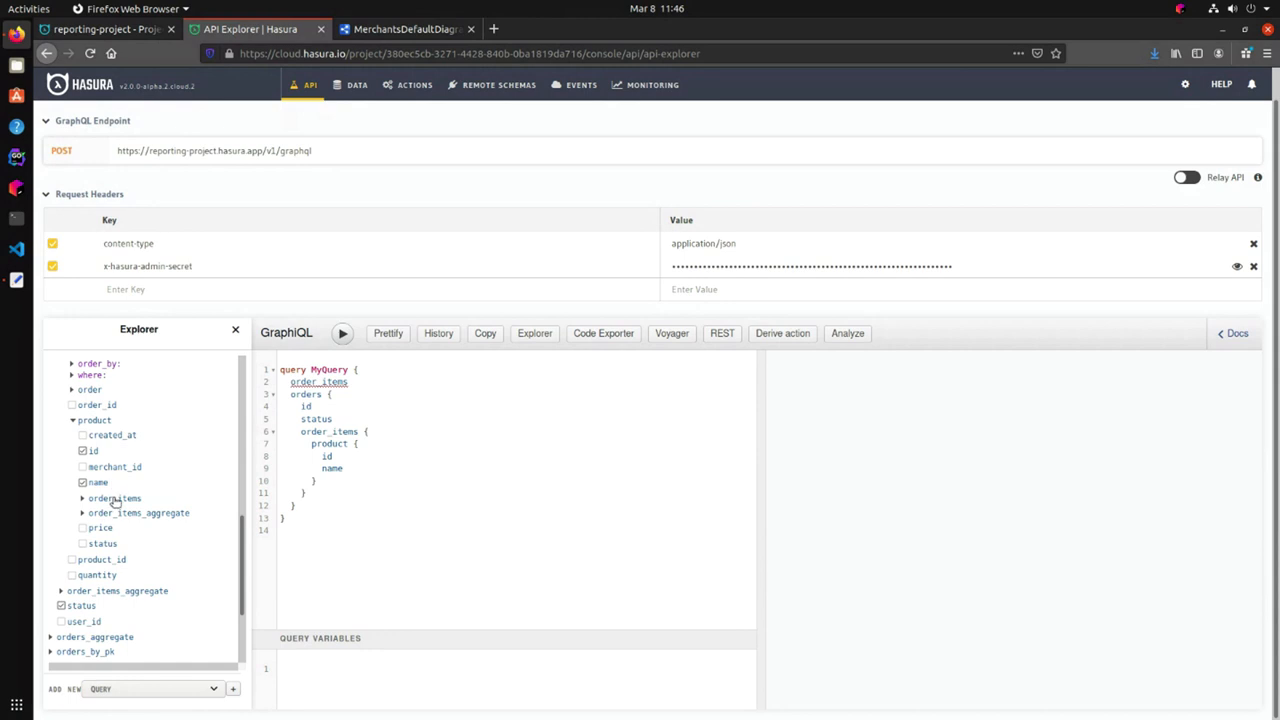
{"action": "left_click", "coordinate": [84, 527]}
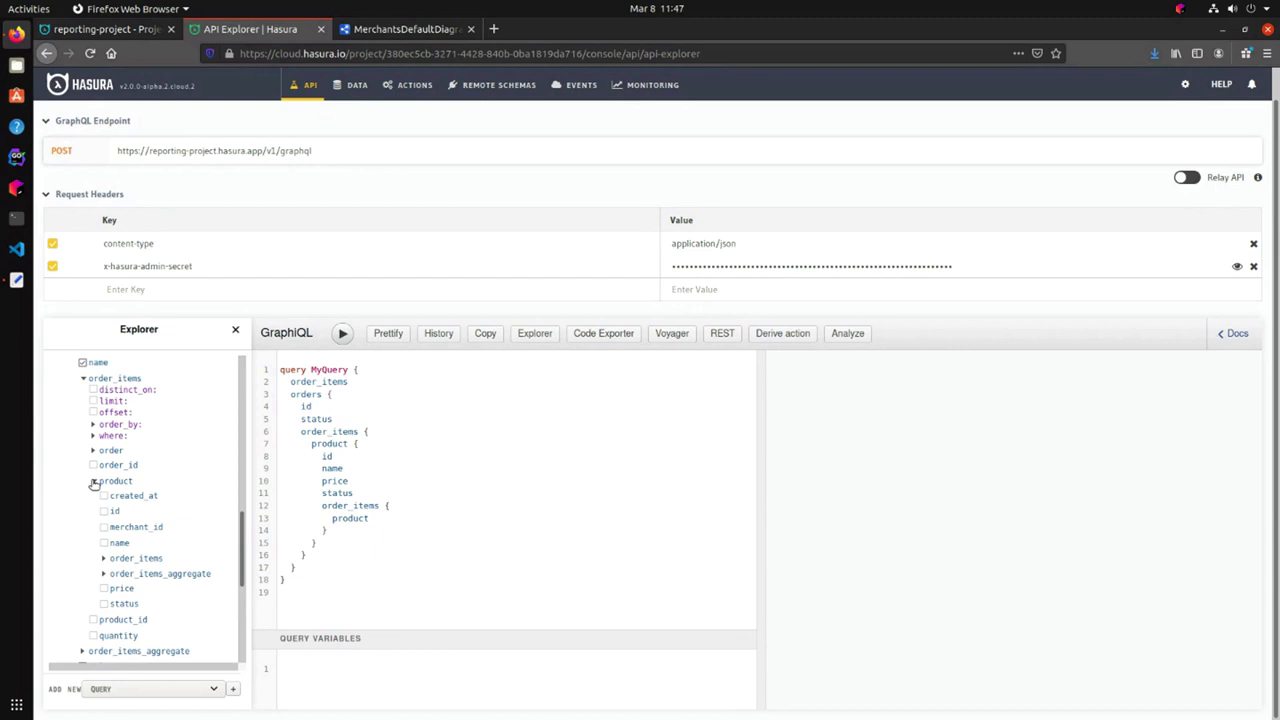
{"action": "left_click", "coordinate": [94, 515]}
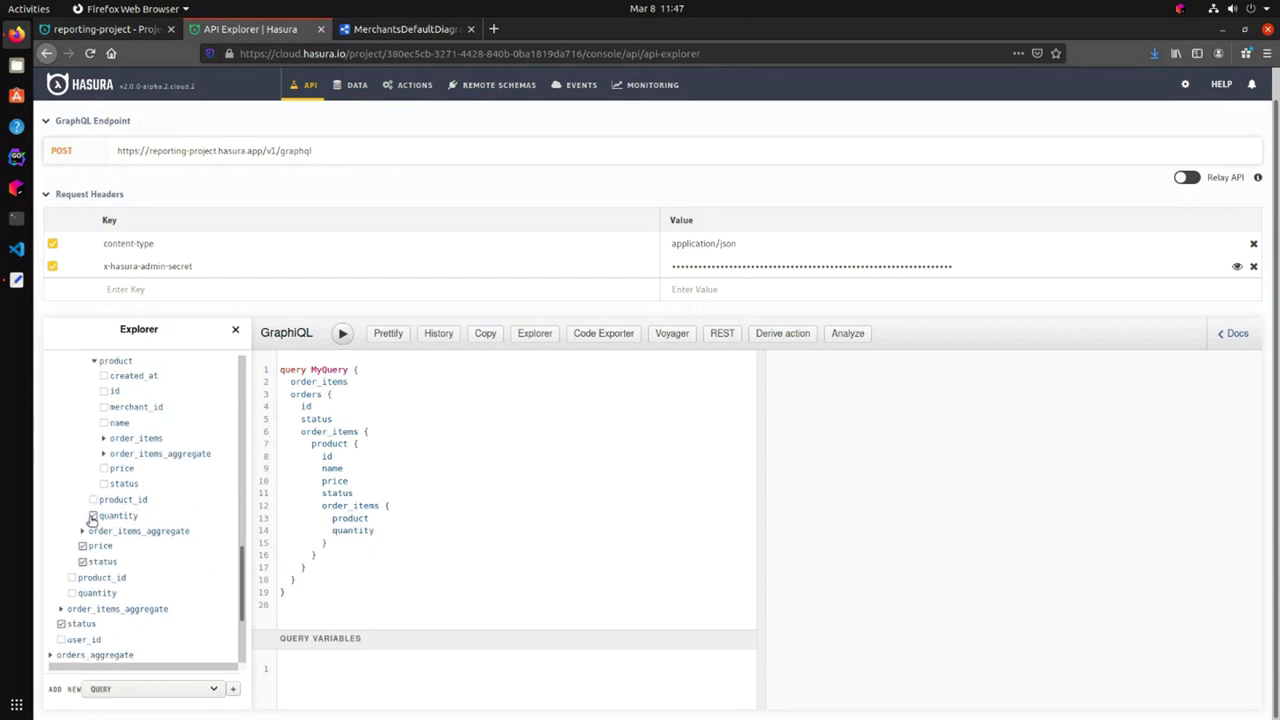
{"action": "left_click", "coordinate": [103, 390]}
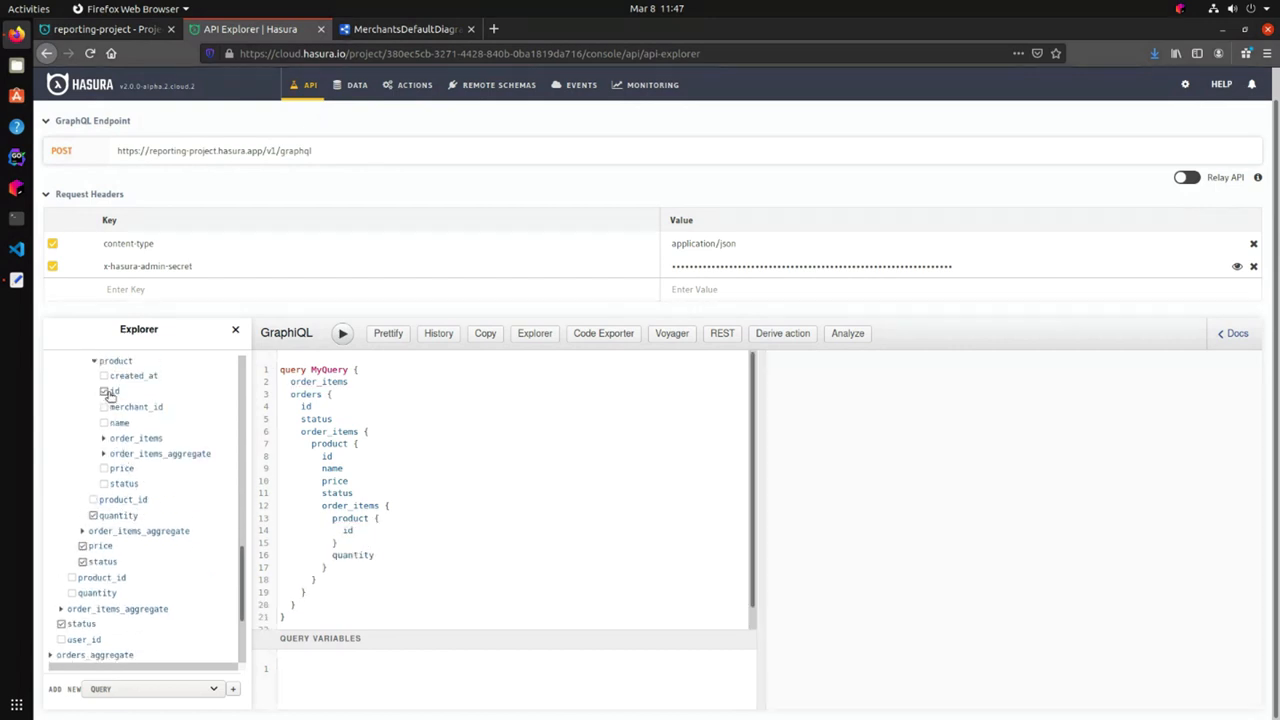
{"action": "left_click", "coordinate": [103, 422]}
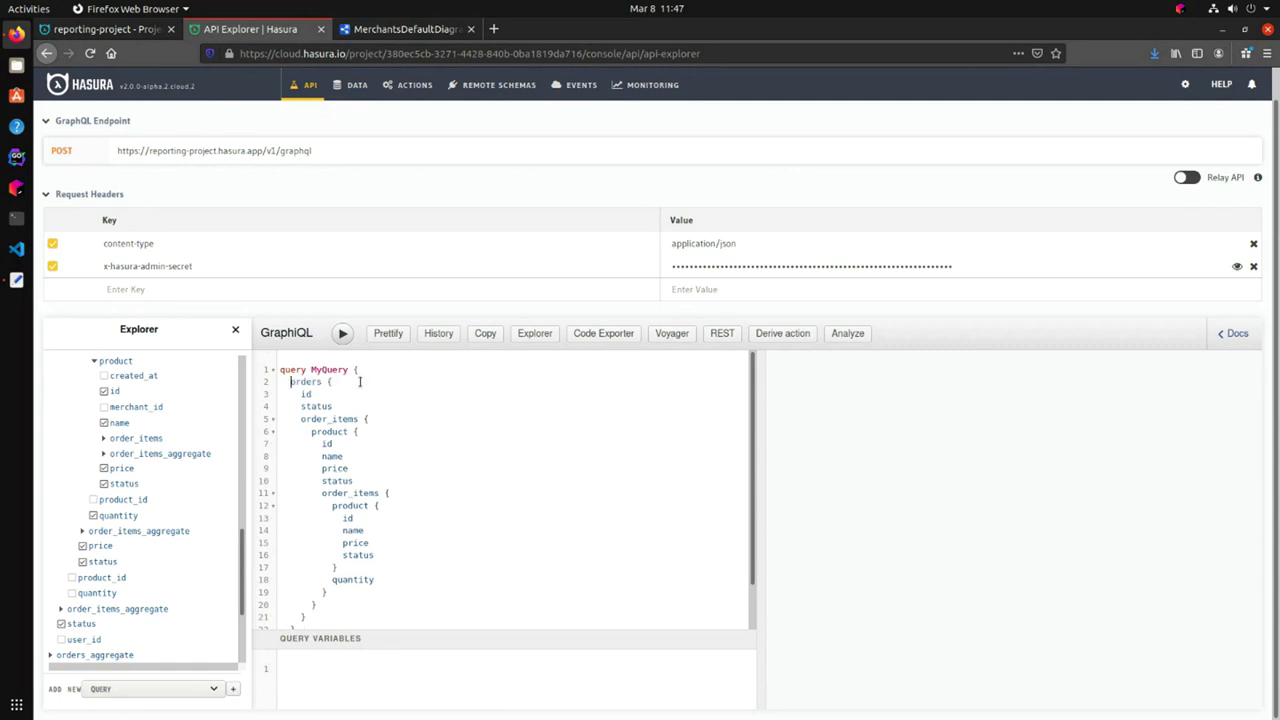
Execute the orders query, which returns an empty orders list.
{"action": "scroll", "scroll_direction": "down", "scroll_amount": 3}
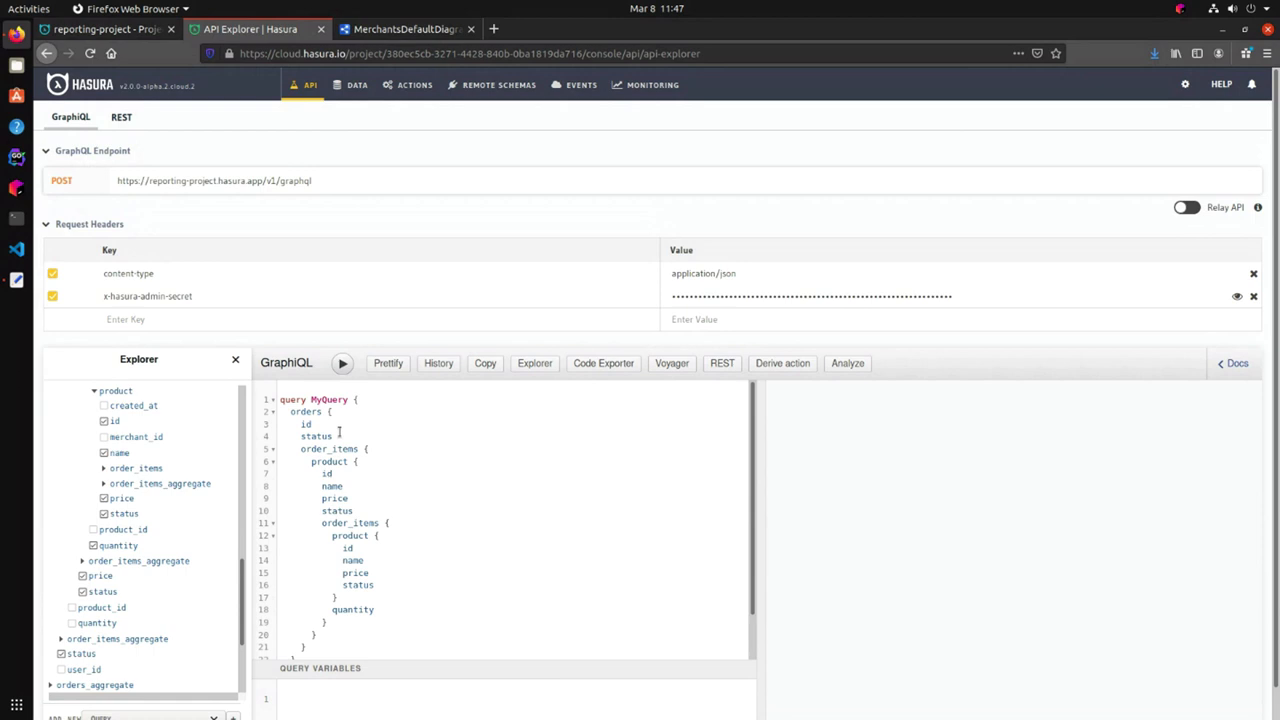
{"action": "scroll", "scroll_direction": "down", "scroll_amount": 3}
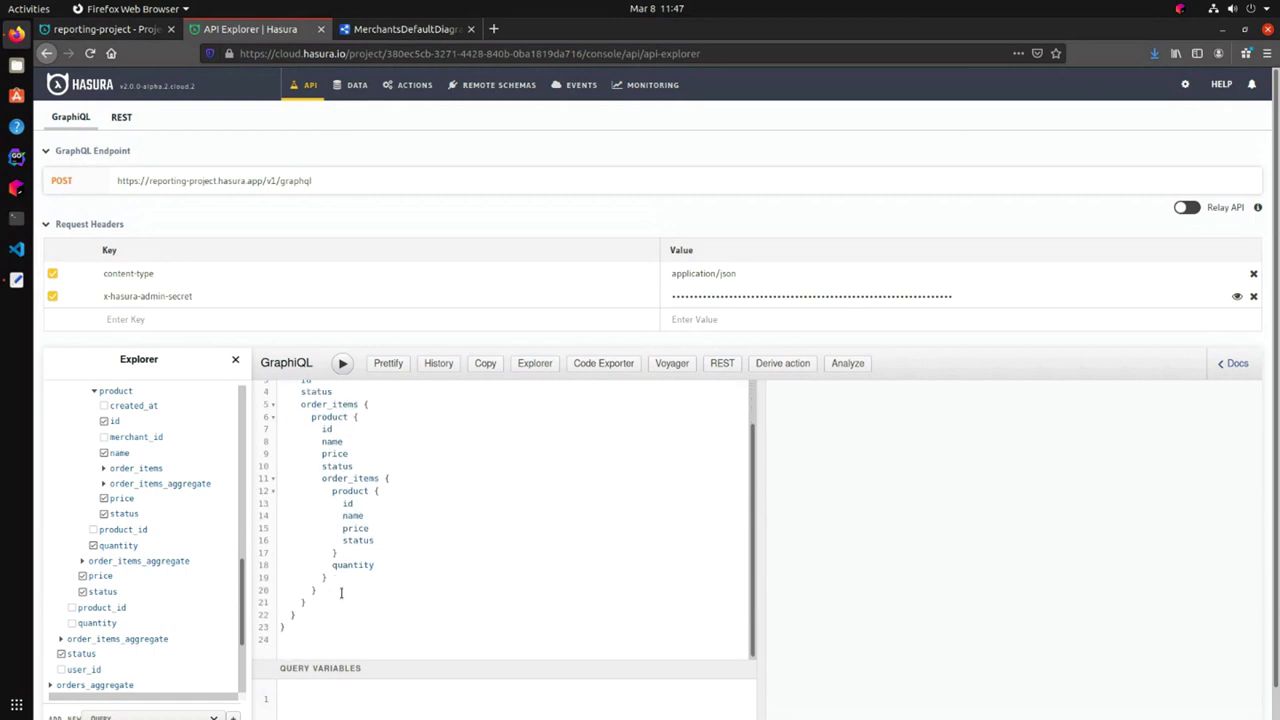
{"action": "left_click", "coordinate": [342, 362]}
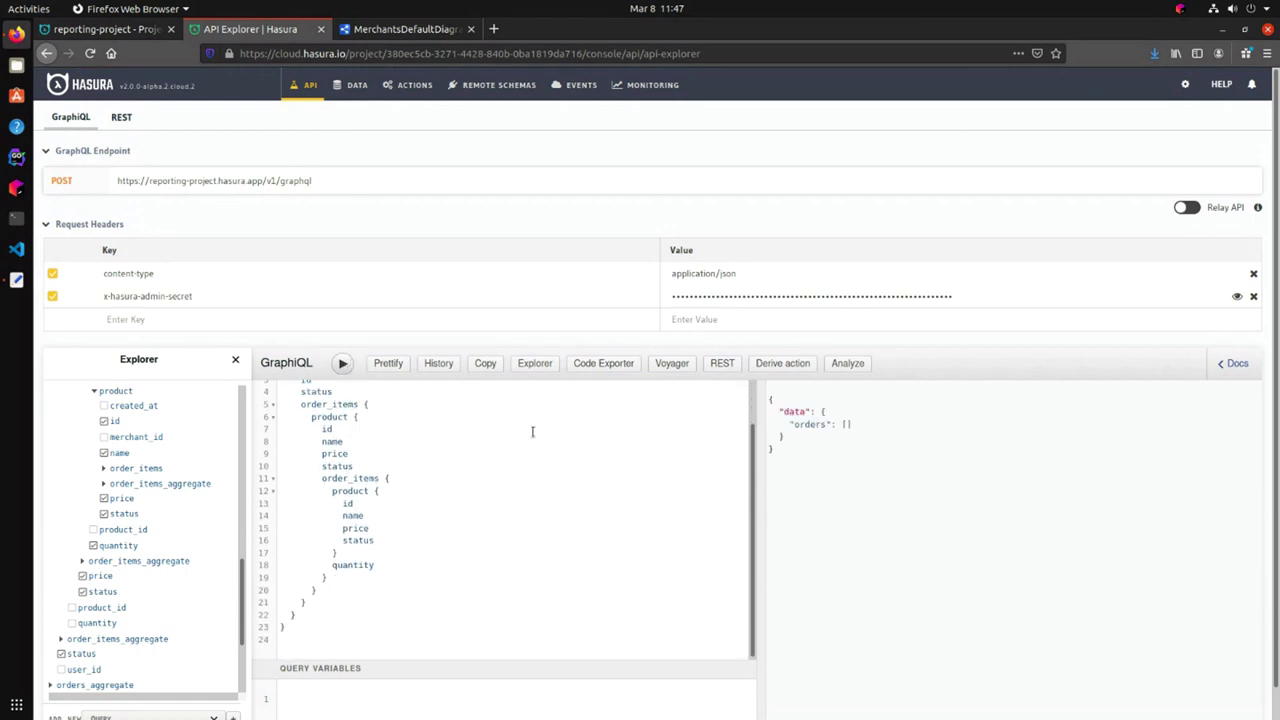
{"action": "mouse_move", "coordinate": [463, 548]}
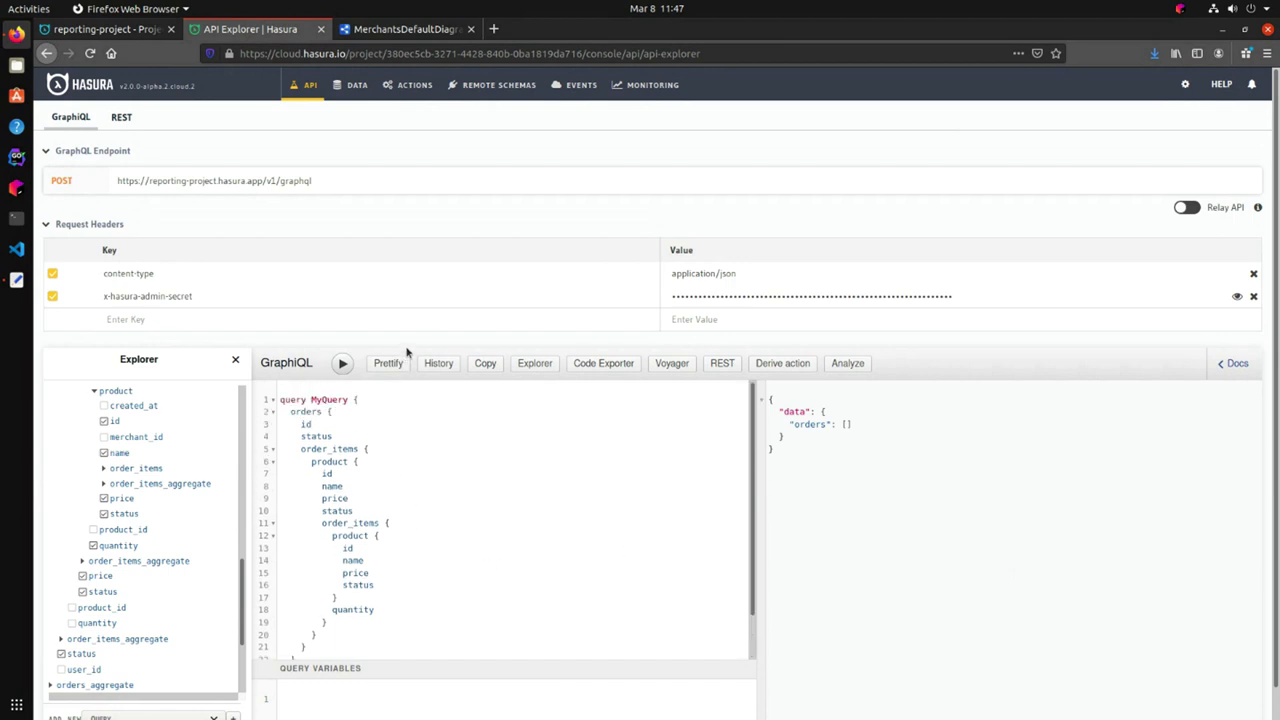
{"action": "mouse_move", "coordinate": [285, 351]}
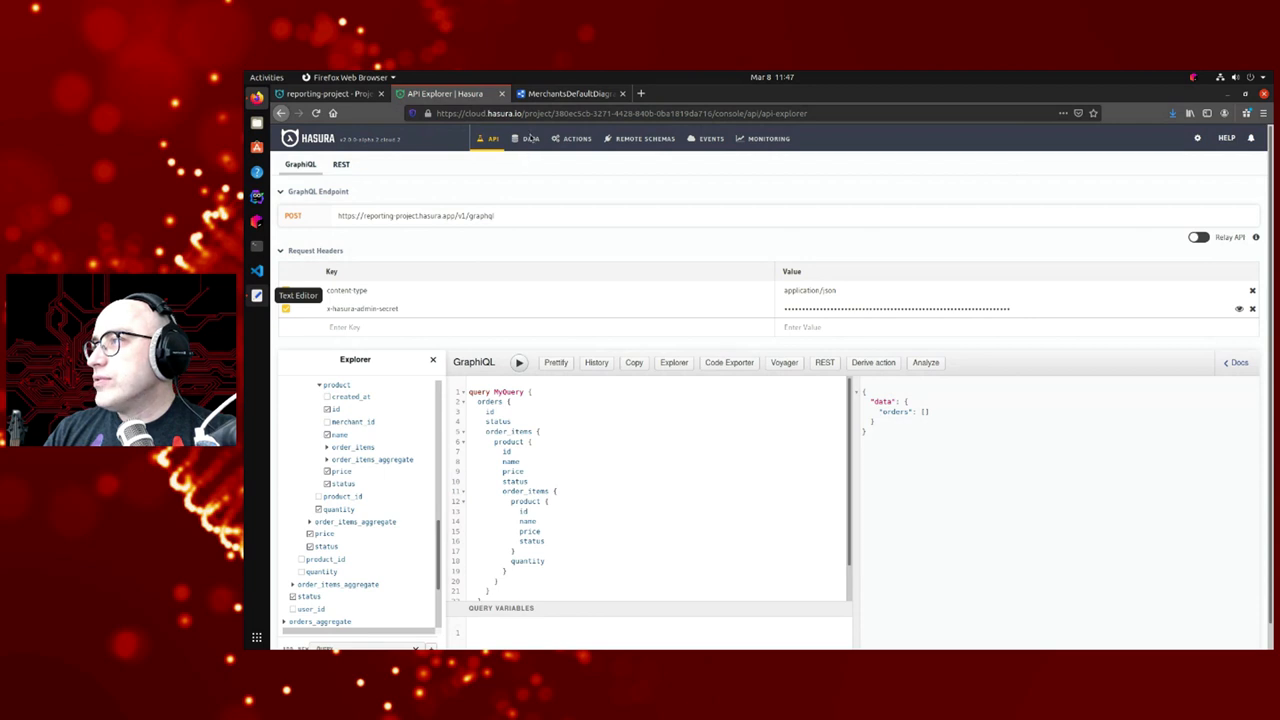
{"action": "left_click", "coordinate": [570, 93]}
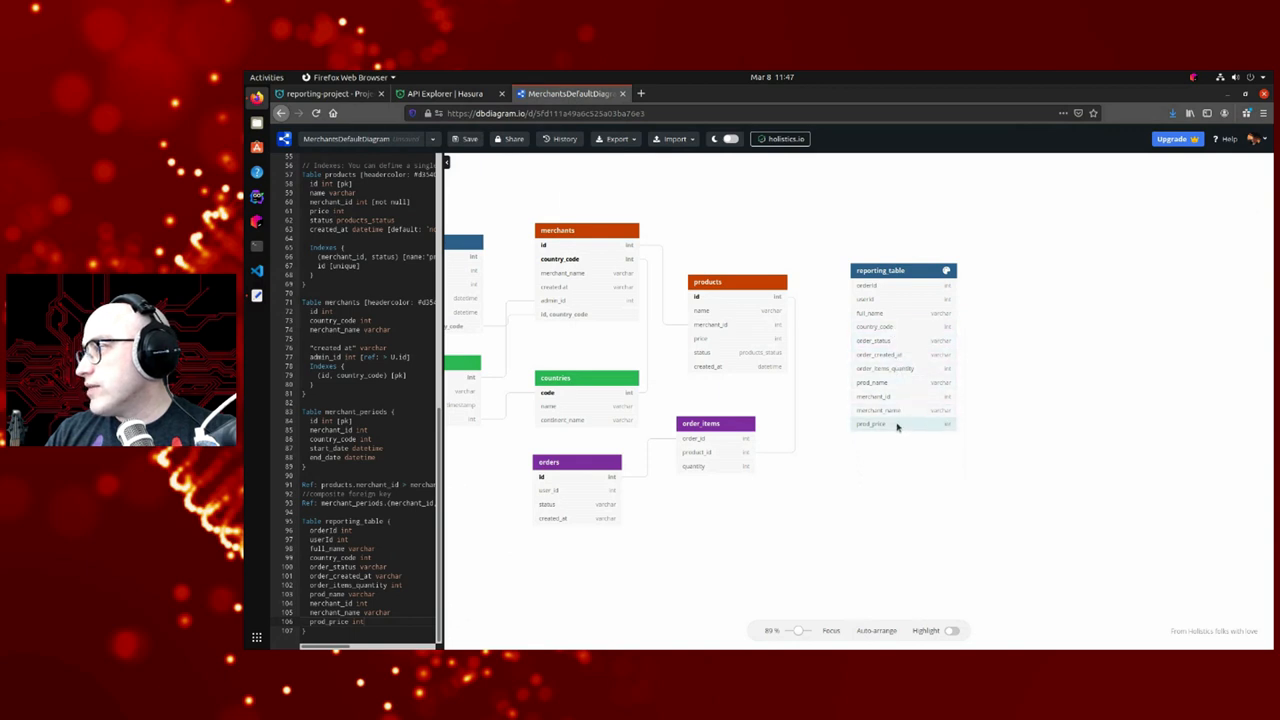
{"action": "left_click", "coordinate": [440, 93]}
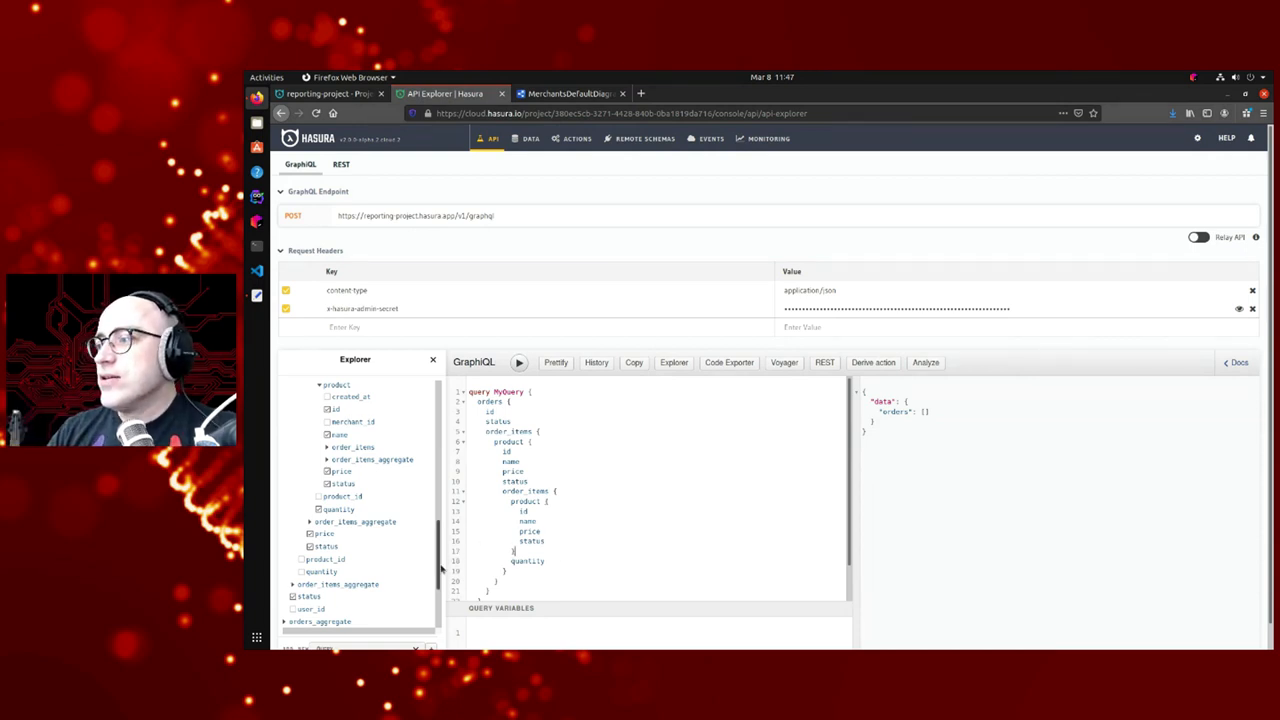
{"action": "scroll", "scroll_direction": "down", "scroll_amount": 3}
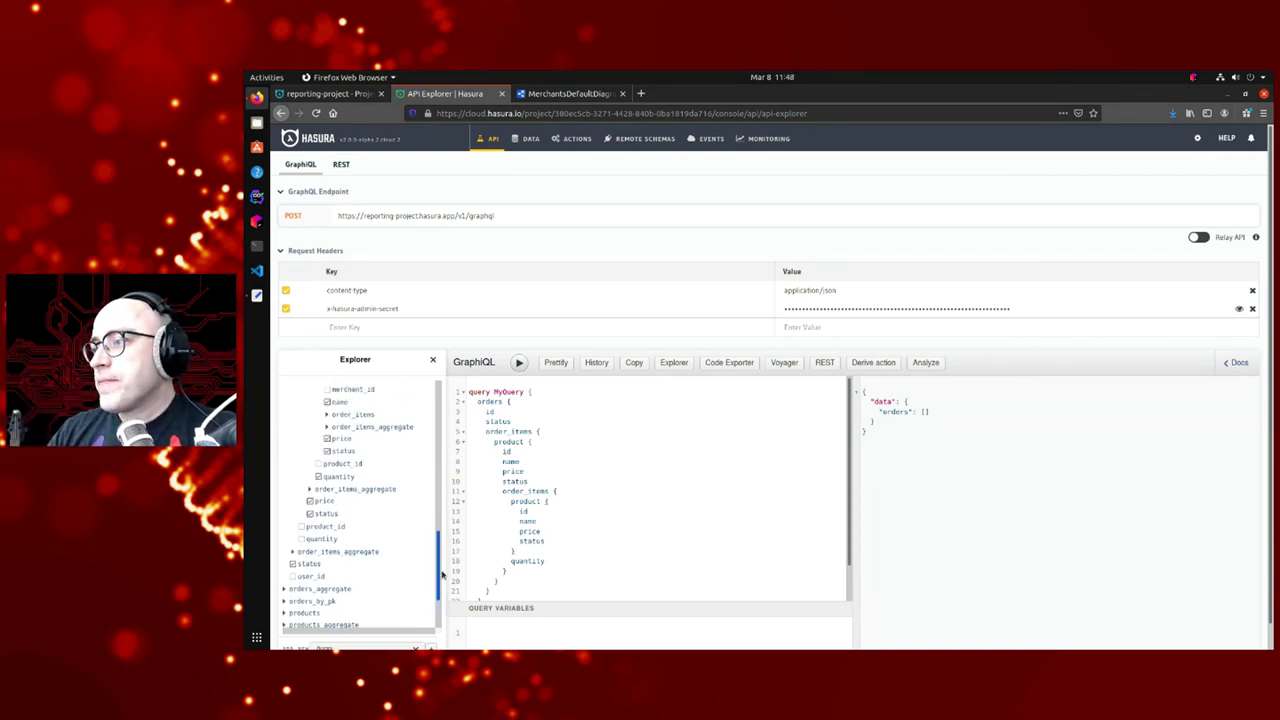